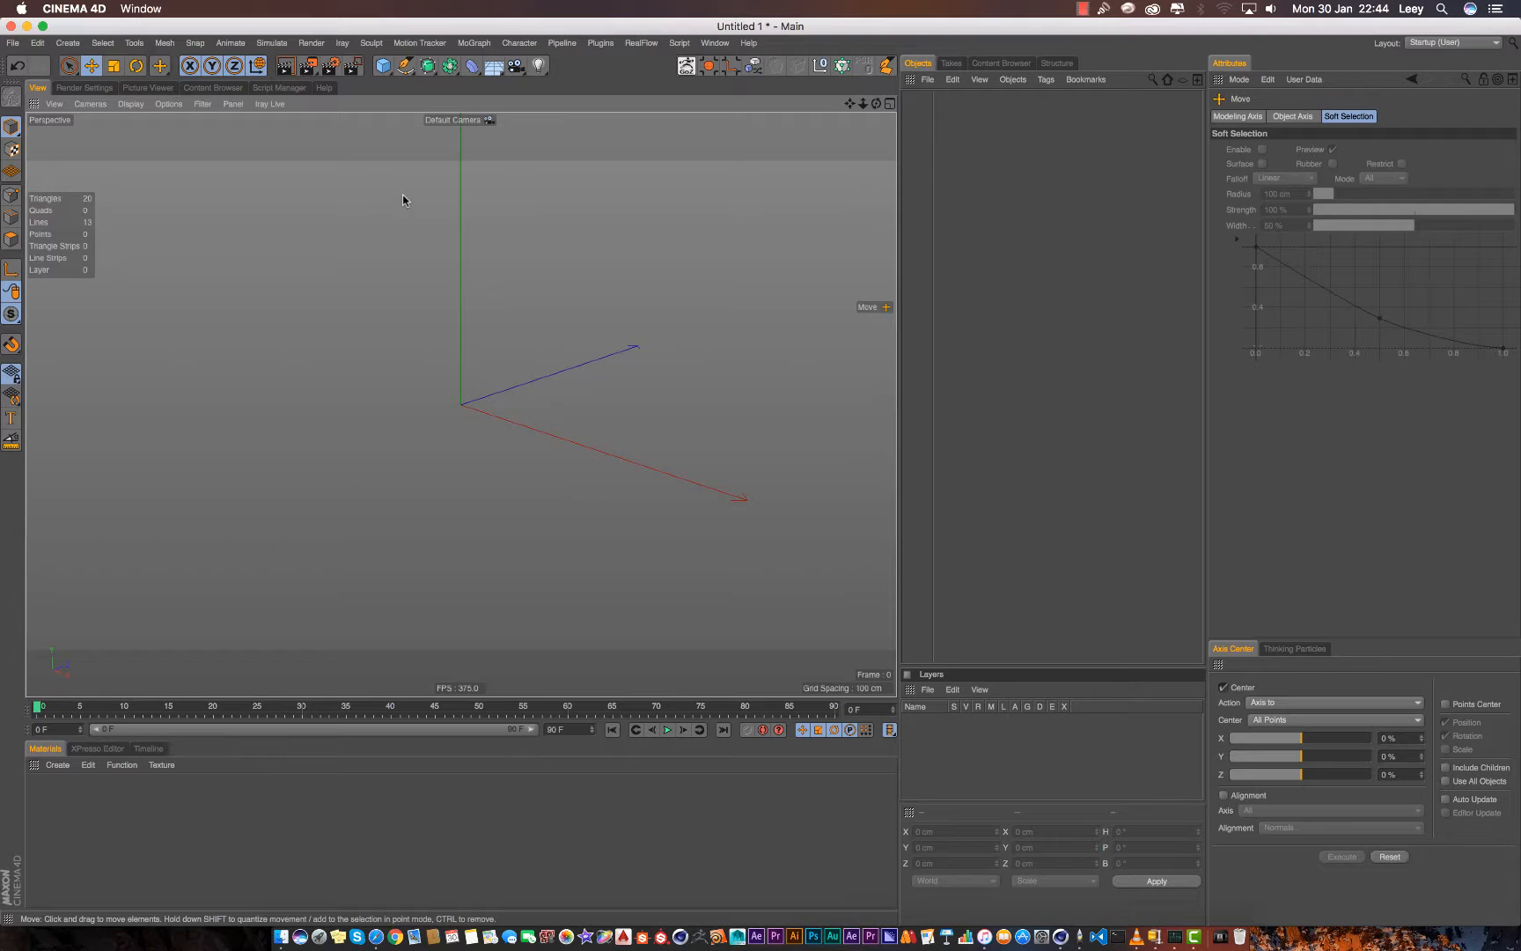
{"action": "mouse_move", "coordinate": [257, 65]}
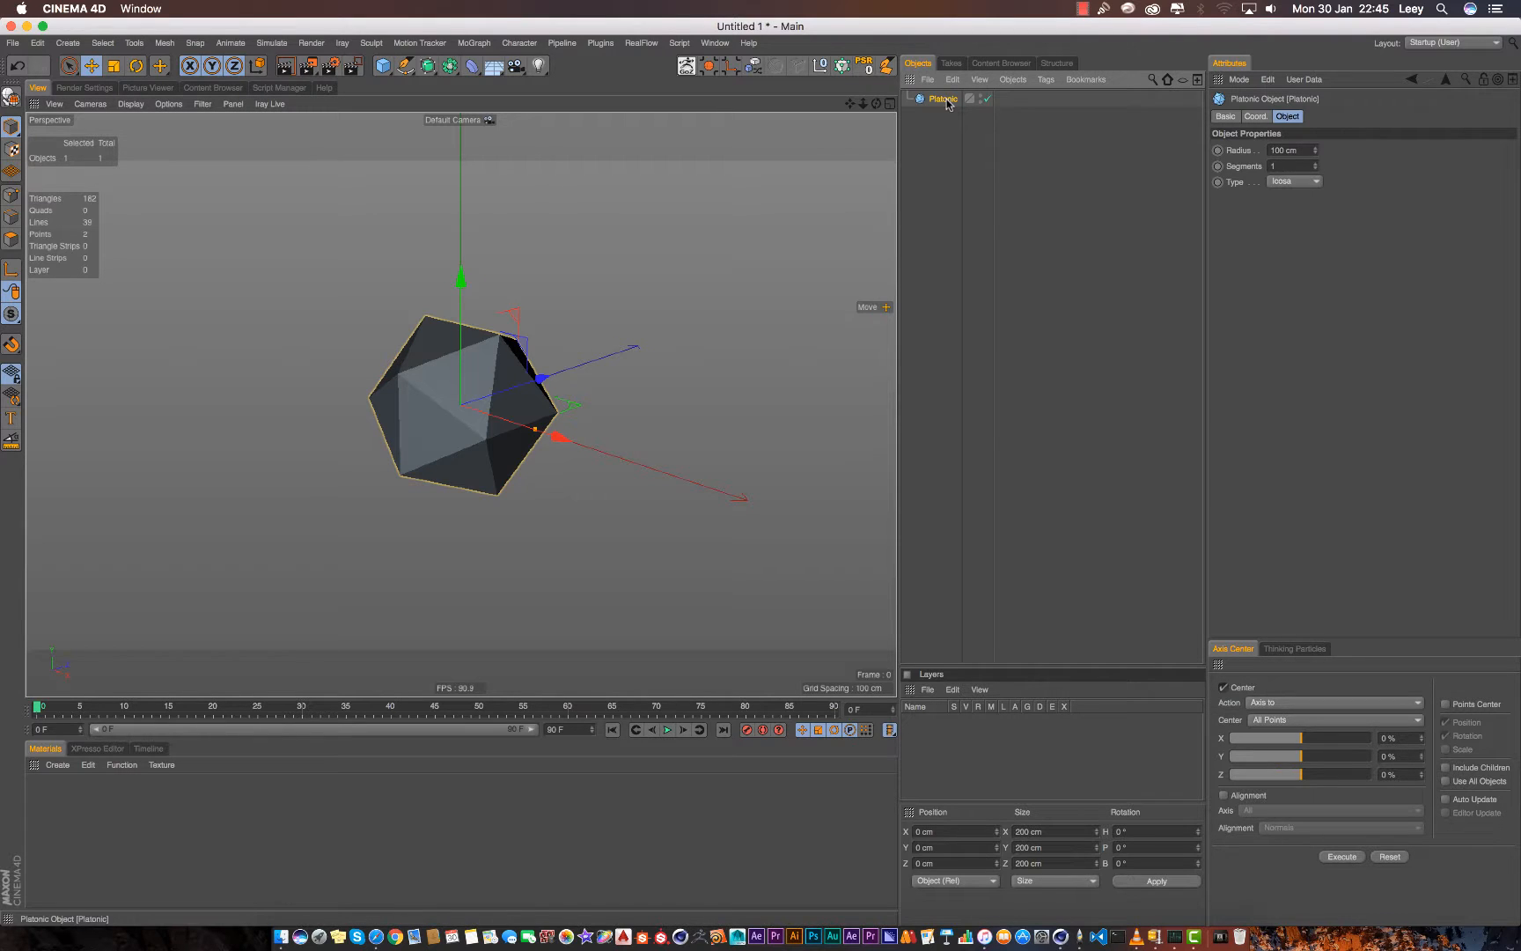
Step: Switch the Platonic solid type through cube to dodecahedron, then reopen the type list
{"action": "left_click", "coordinate": [1295, 181]}
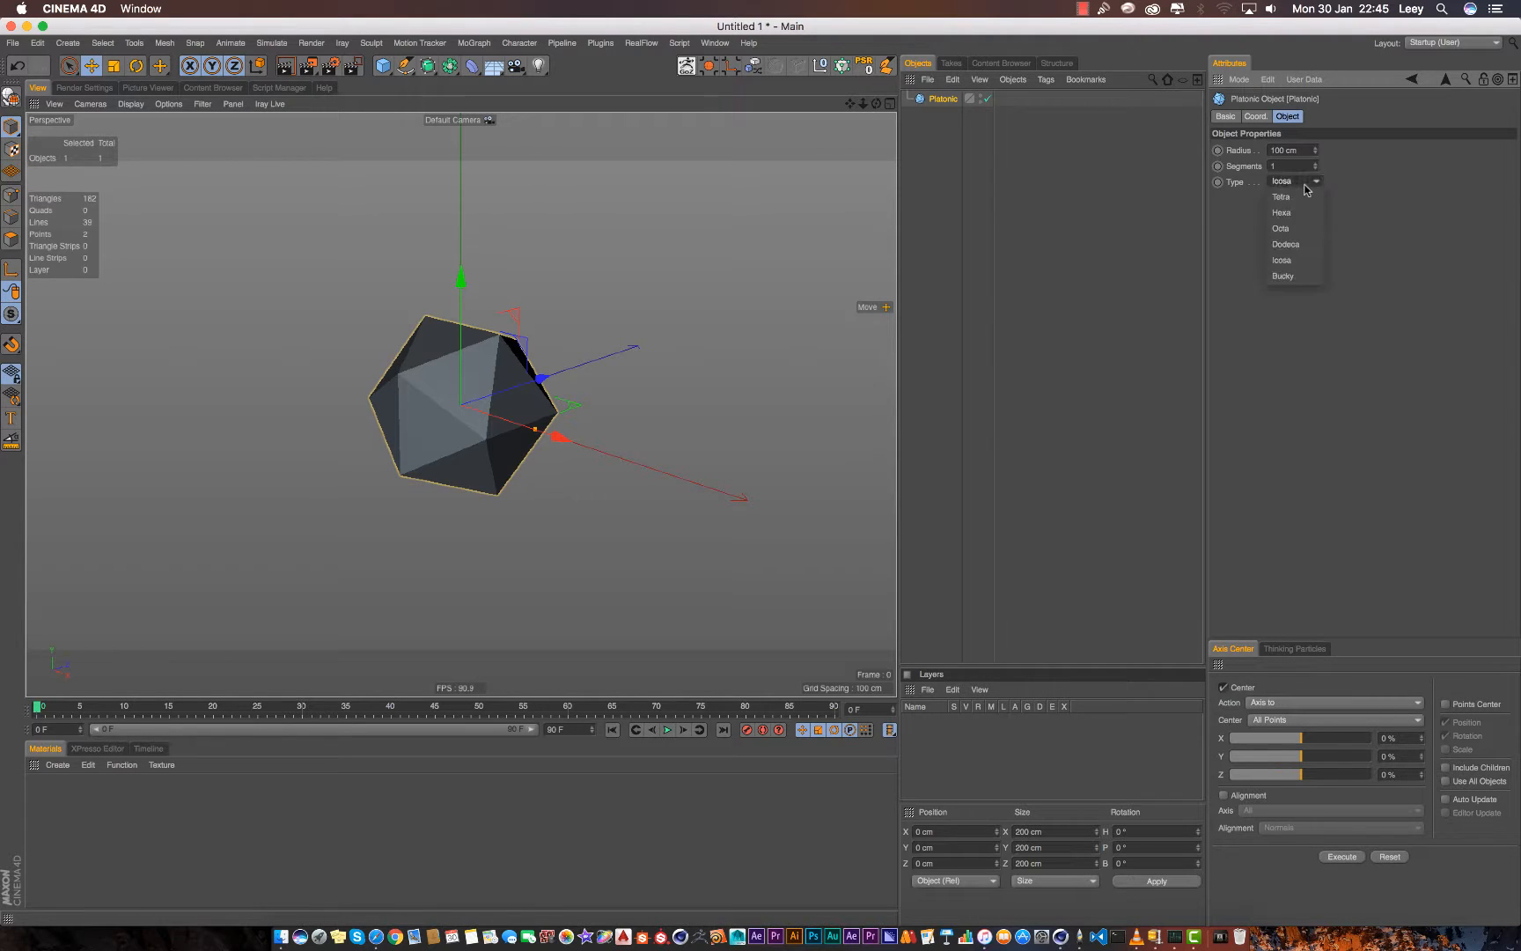
{"action": "left_click", "coordinate": [1282, 213]}
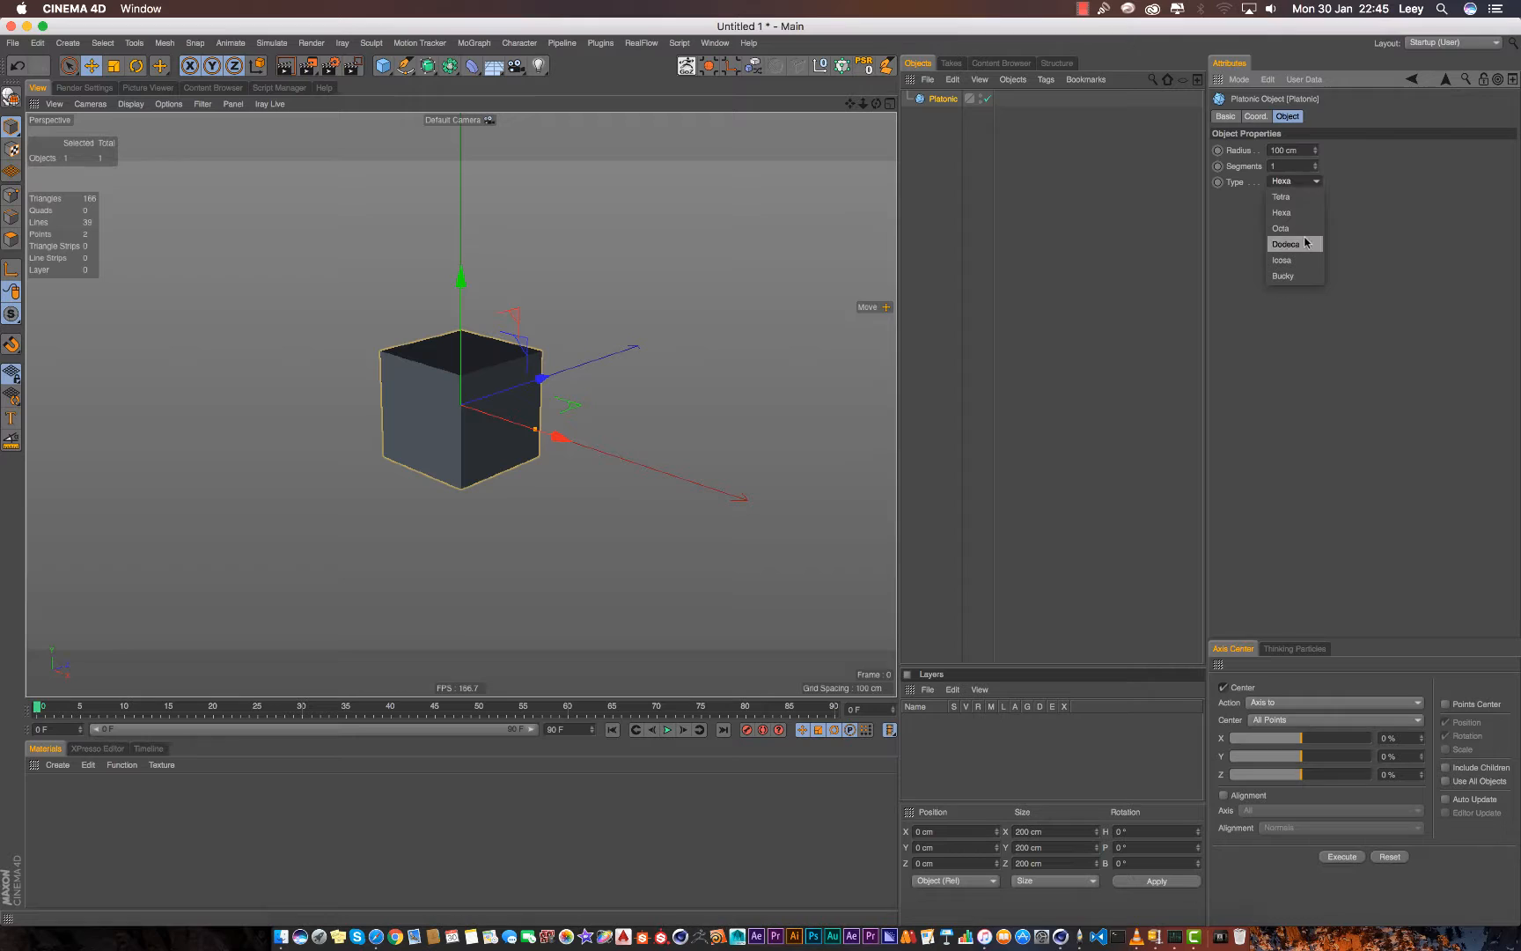
{"action": "left_click", "coordinate": [1286, 244]}
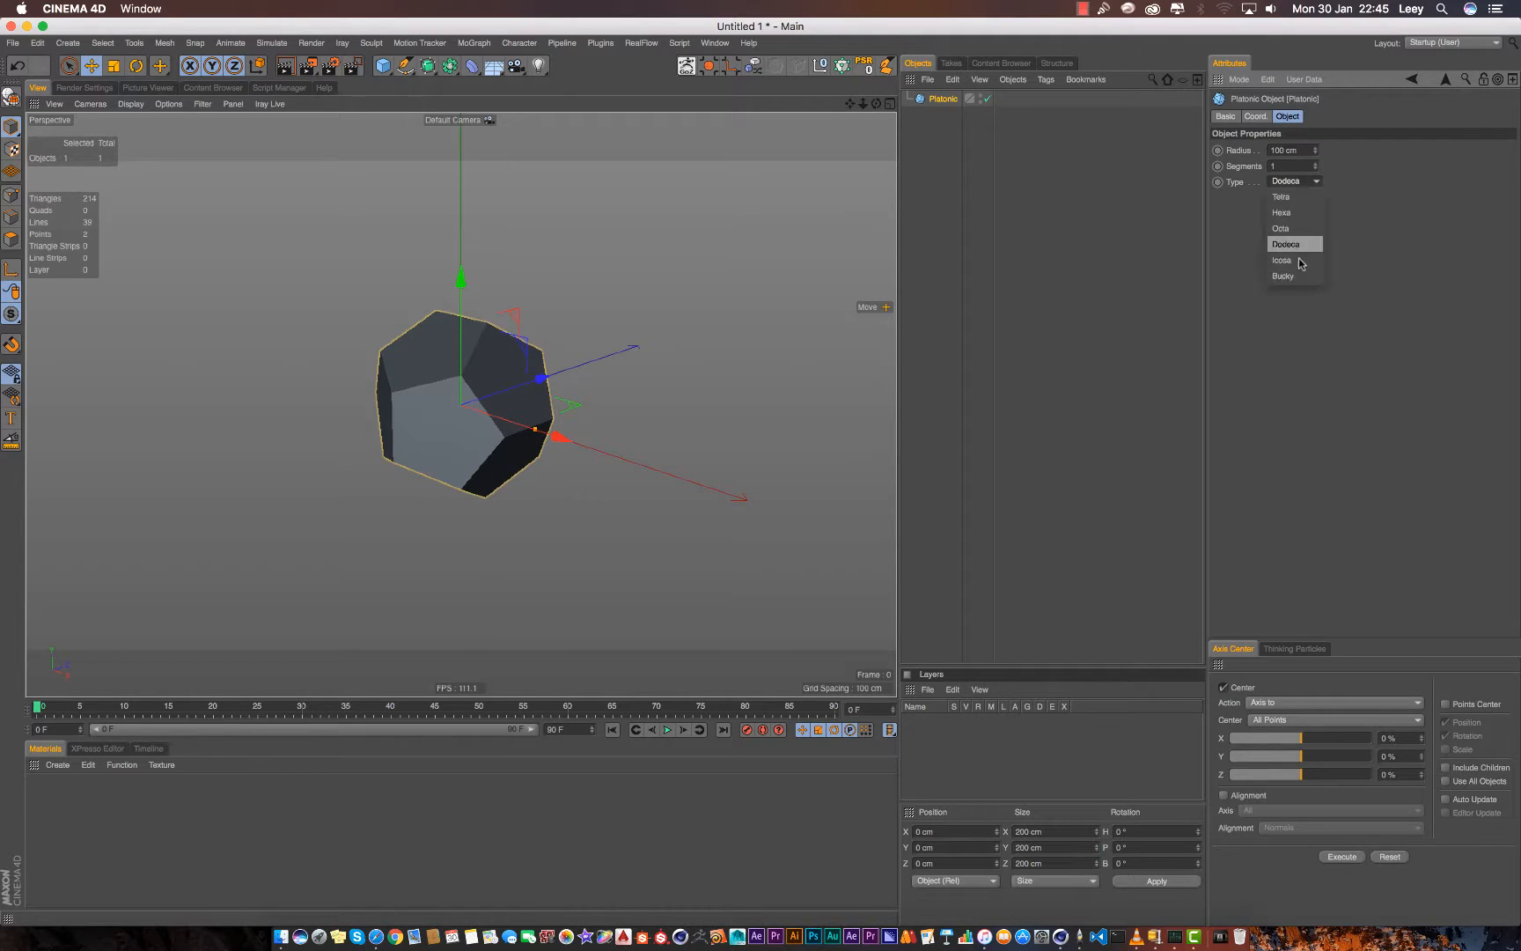
{"action": "left_click", "coordinate": [1286, 244]}
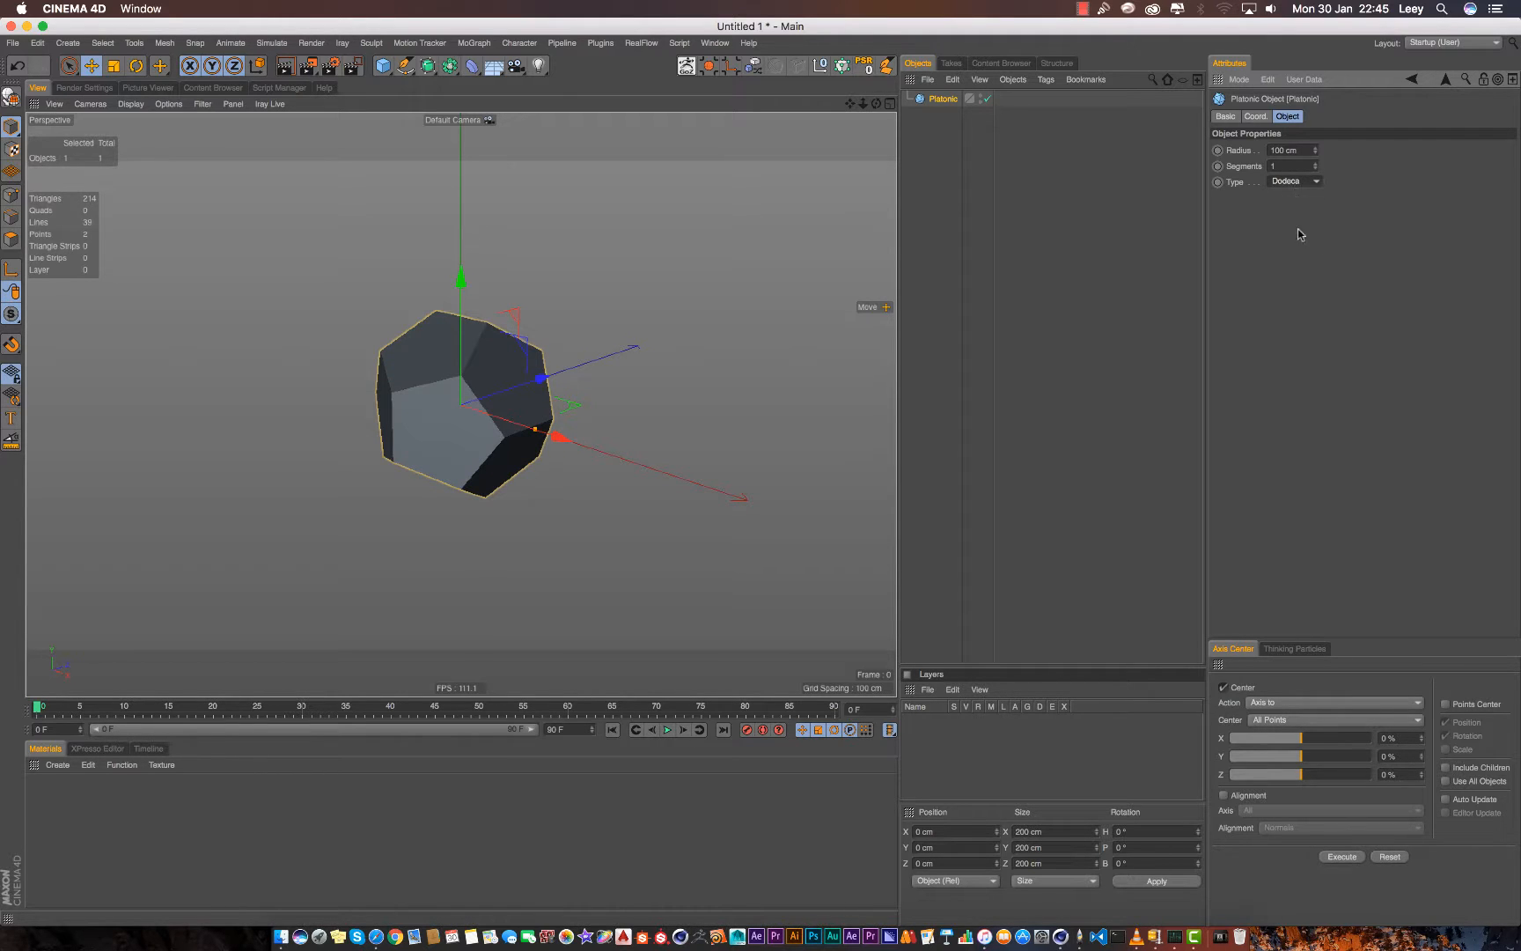
{"action": "left_click", "coordinate": [1294, 181]}
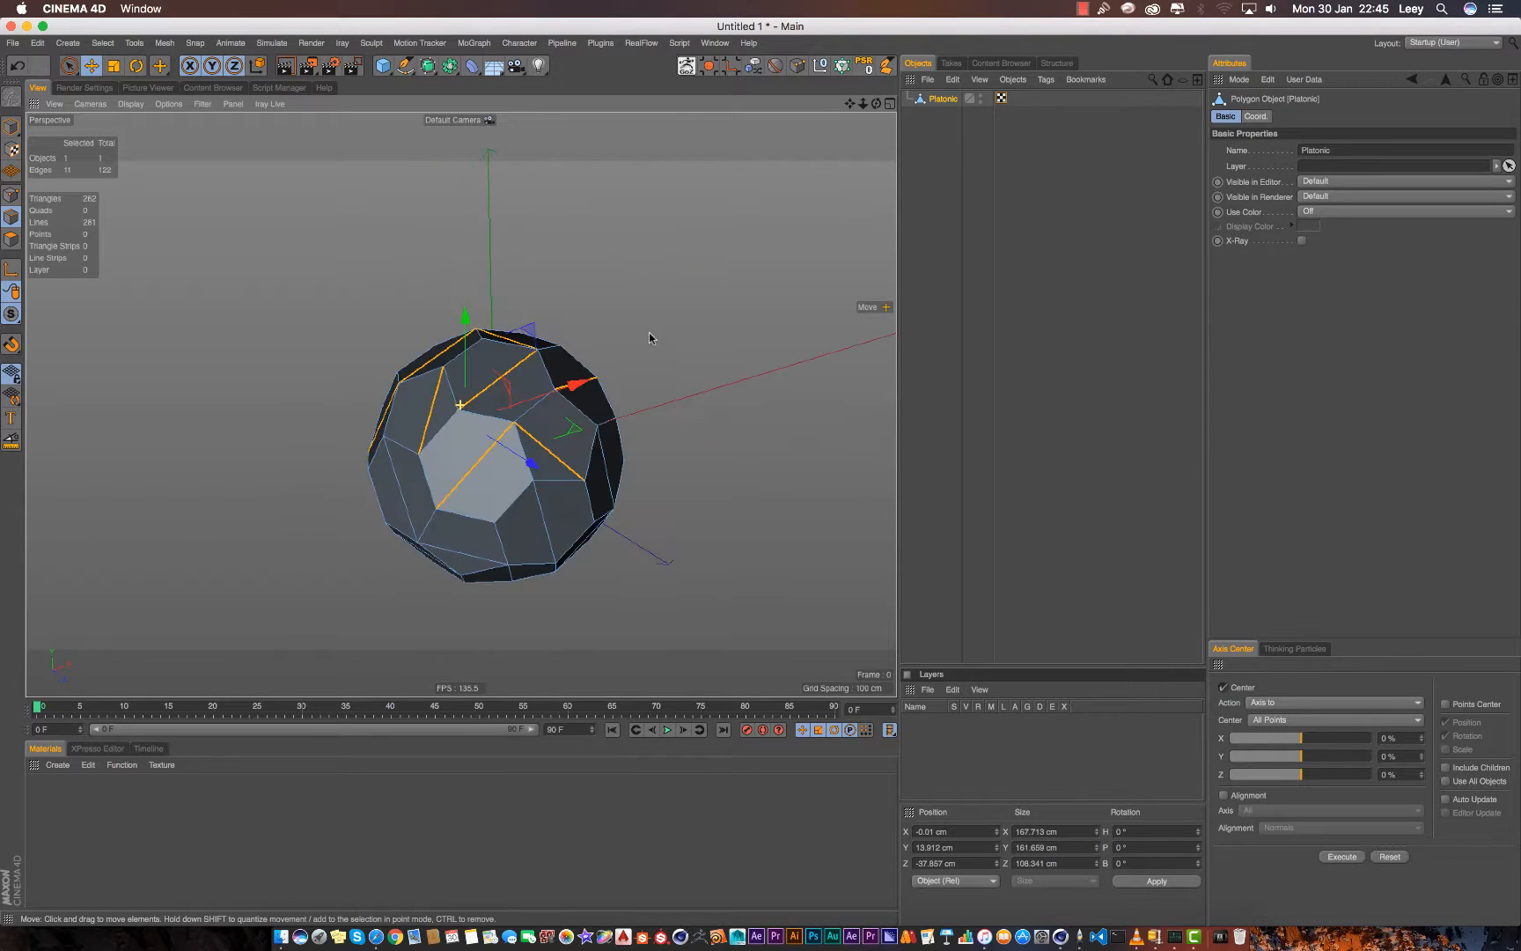
Step: Orbit the ball to reach the faces with remaining diagonal edges
{"action": "left_click_drag", "start_coordinate": [649, 338], "coordinate": [611, 556]}
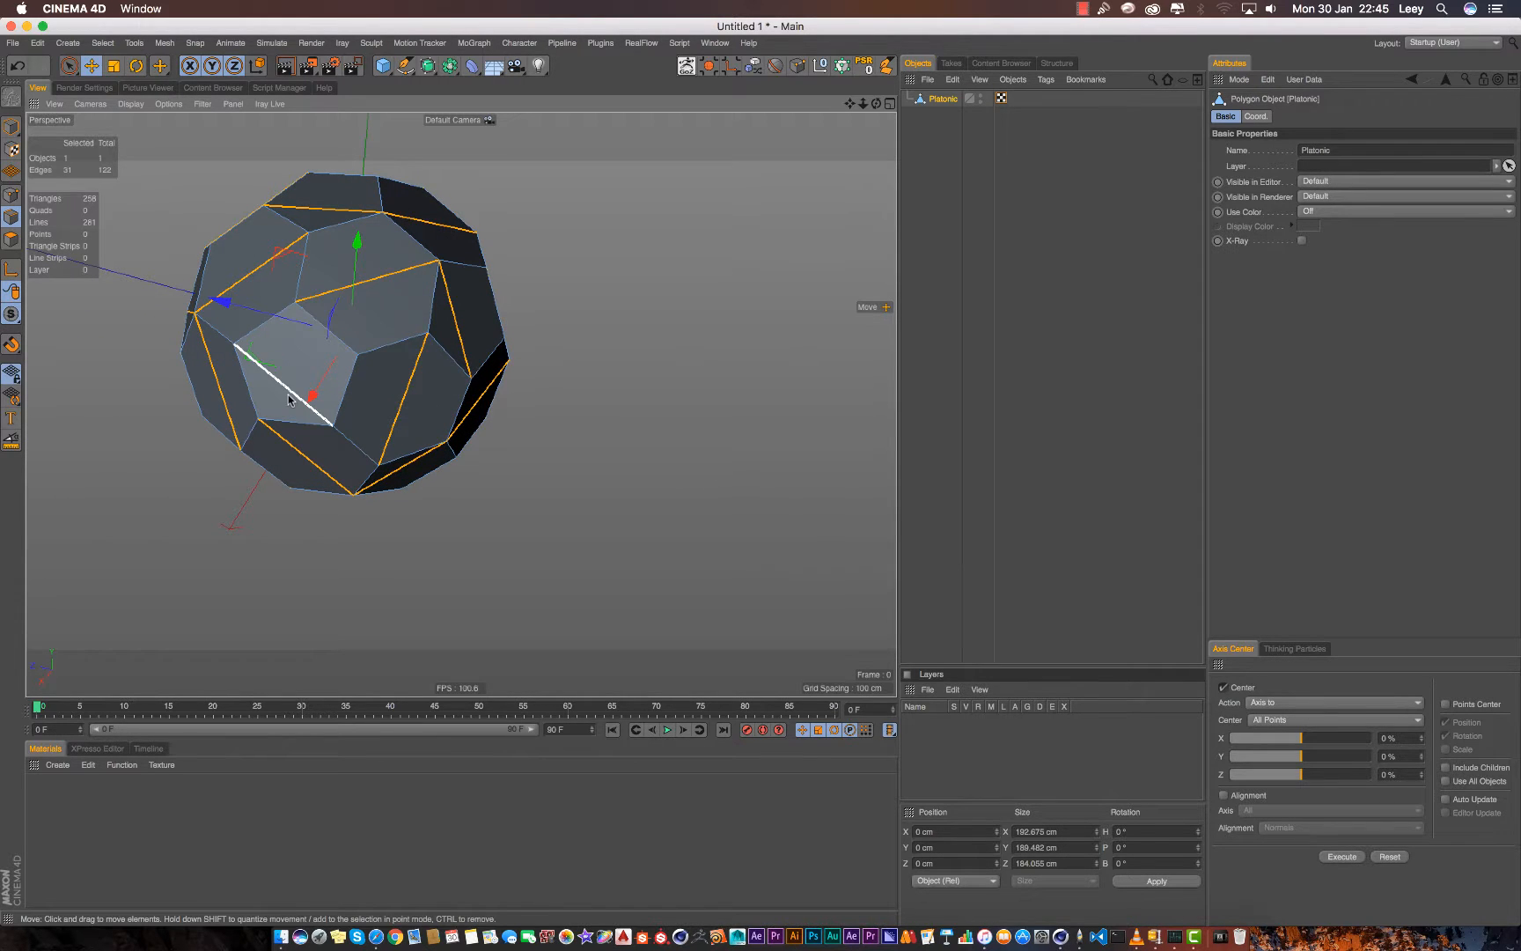
{"action": "left_click_drag", "start_coordinate": [286, 400], "coordinate": [413, 507]}
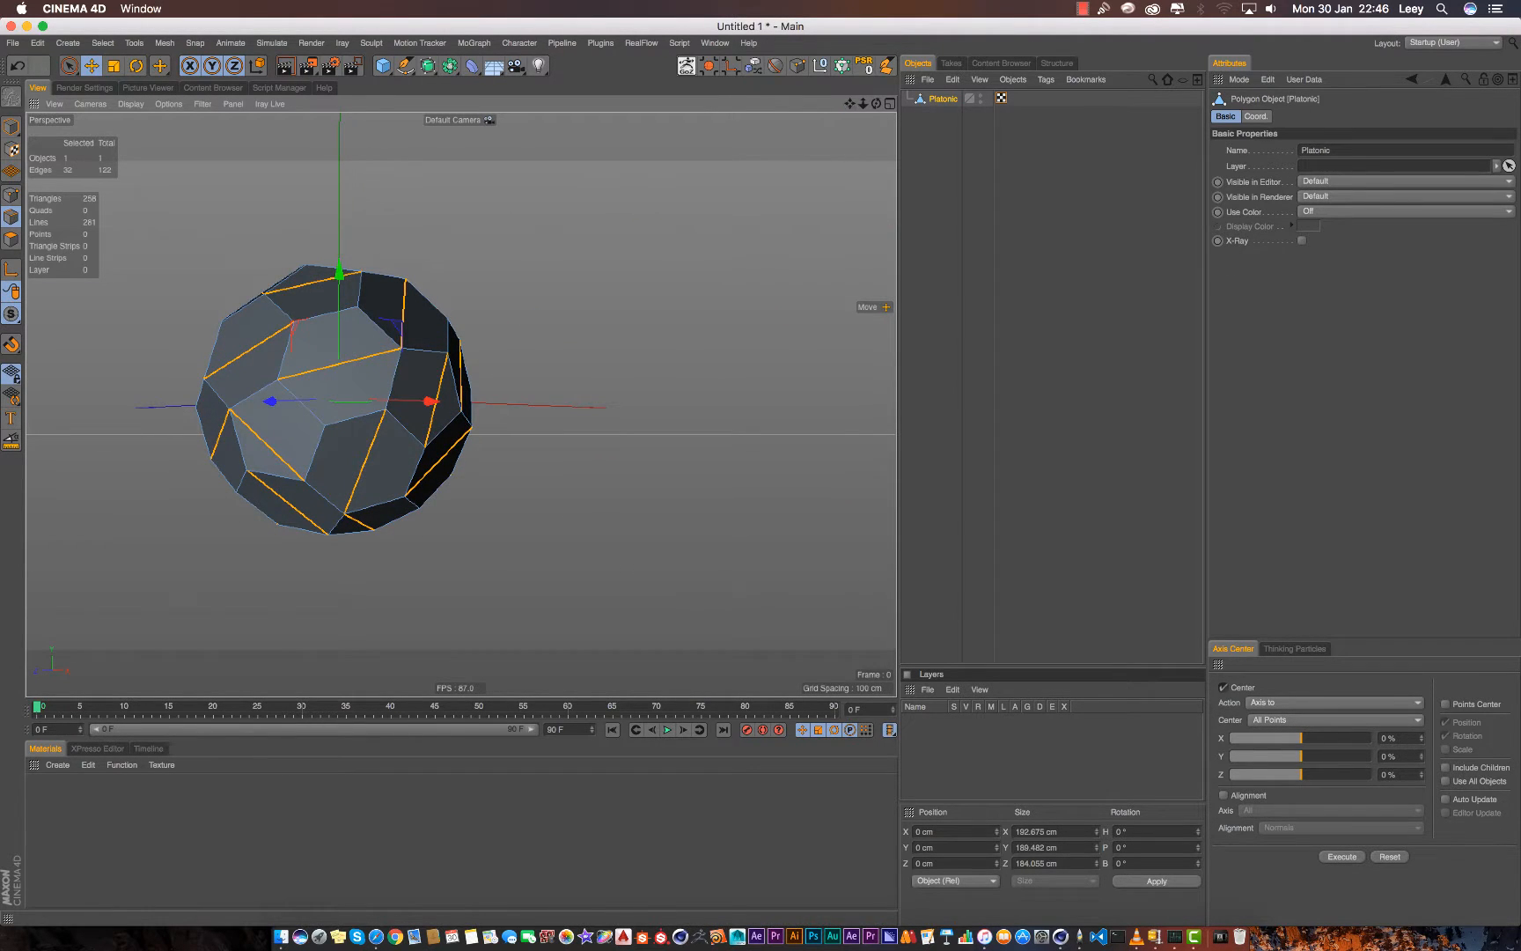
{"action": "left_click_drag", "start_coordinate": [340, 398], "coordinate": [456, 272]}
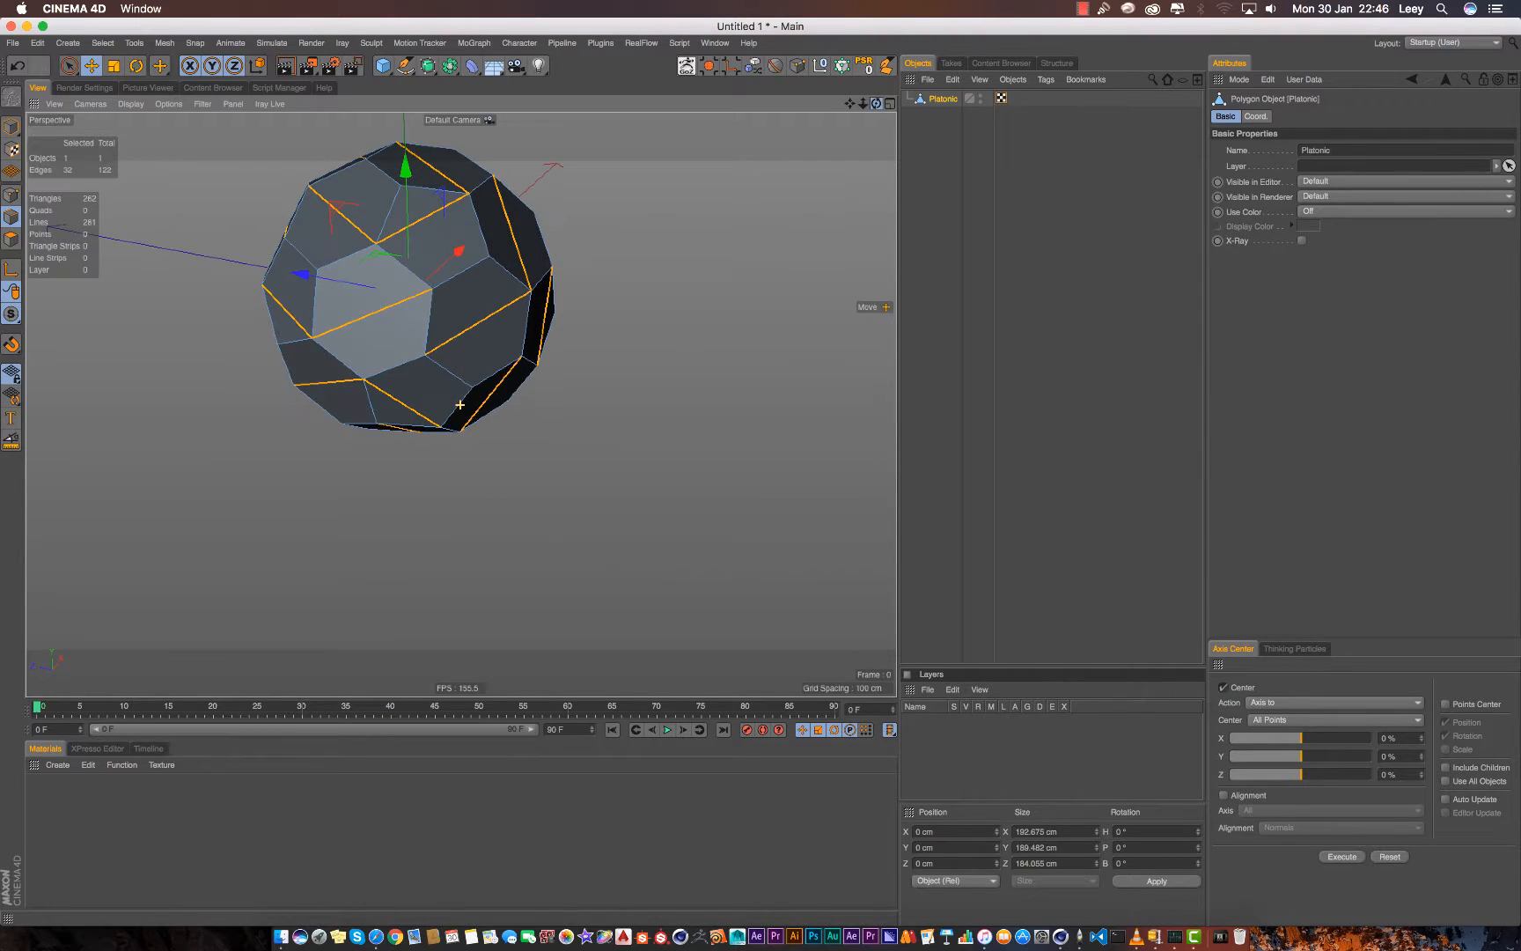
Step: Dissolve the selected triangulating edges from the viewport context menu
{"action": "right_click", "coordinate": [460, 405]}
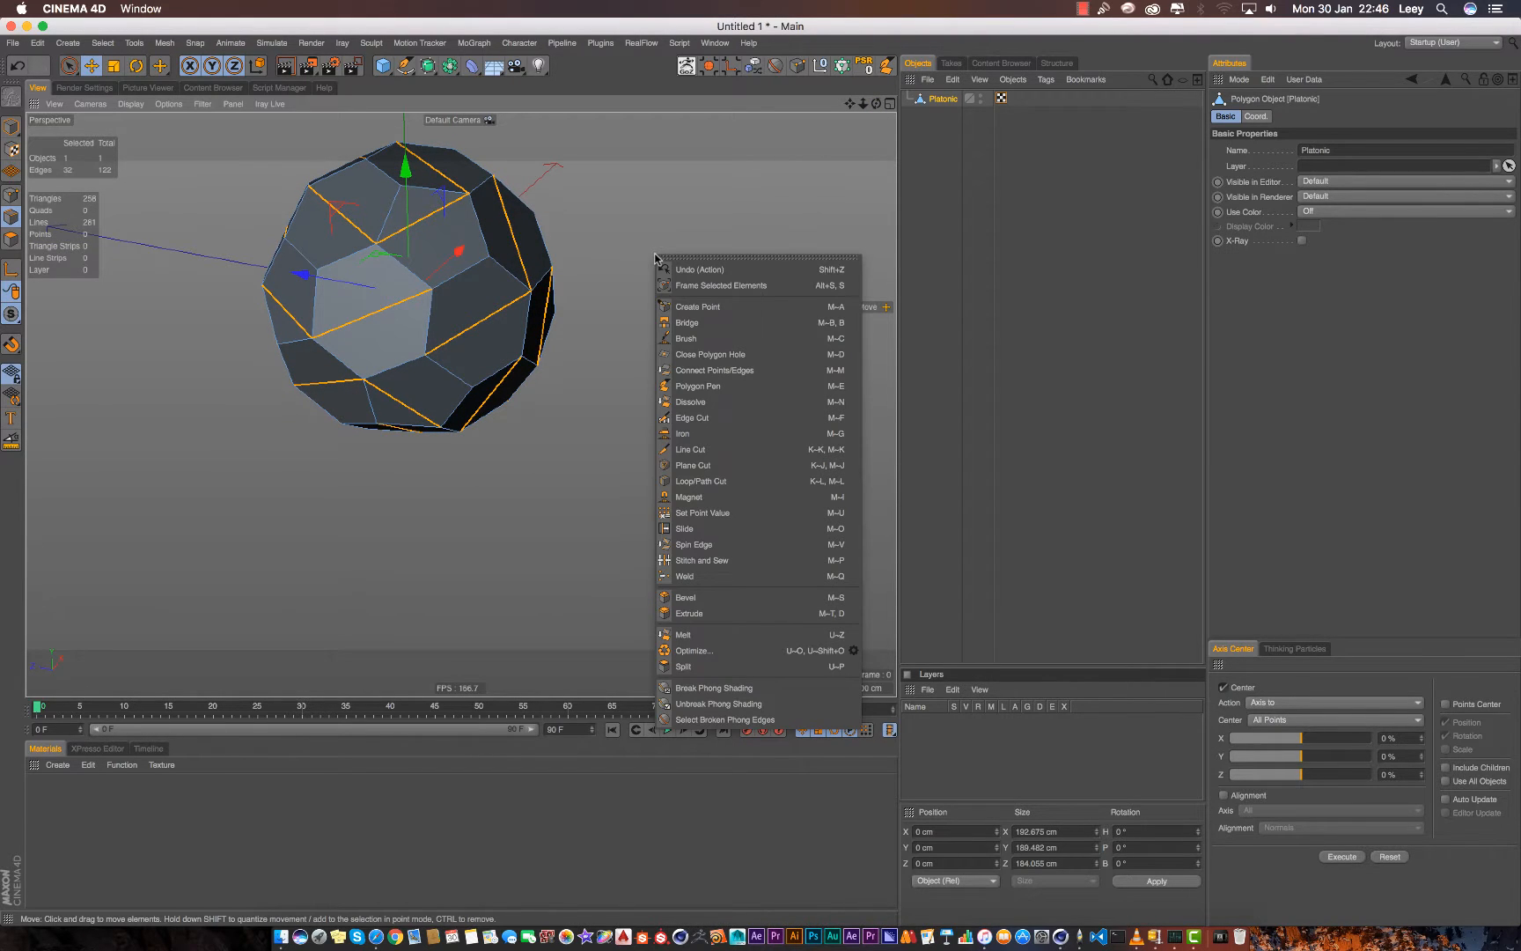
{"action": "mouse_move", "coordinate": [718, 401]}
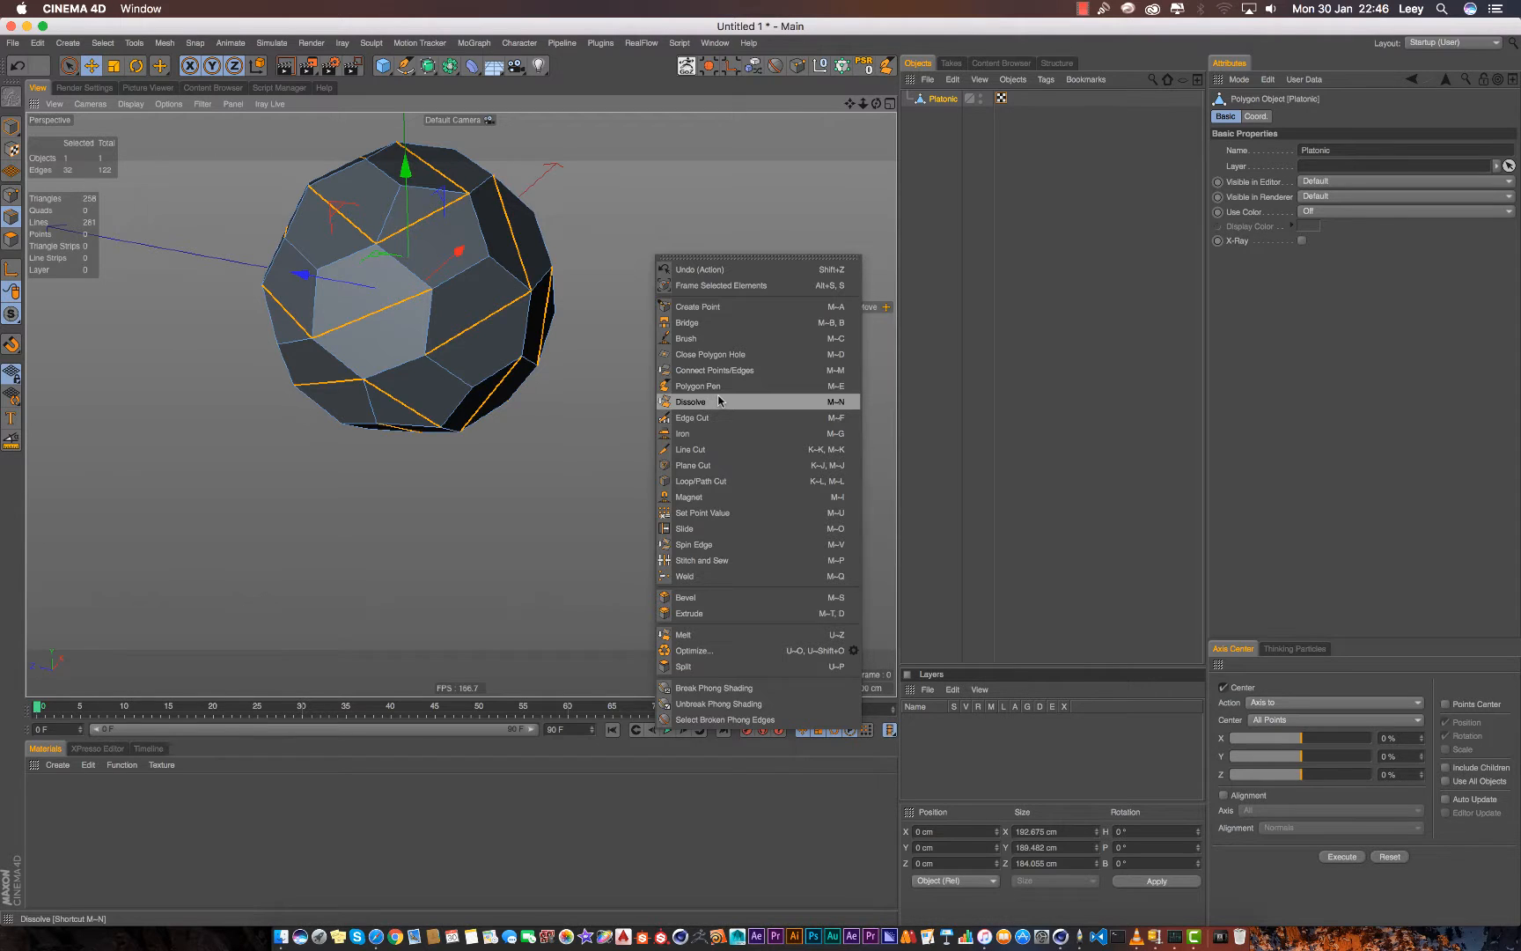
{"action": "left_click", "coordinate": [690, 401]}
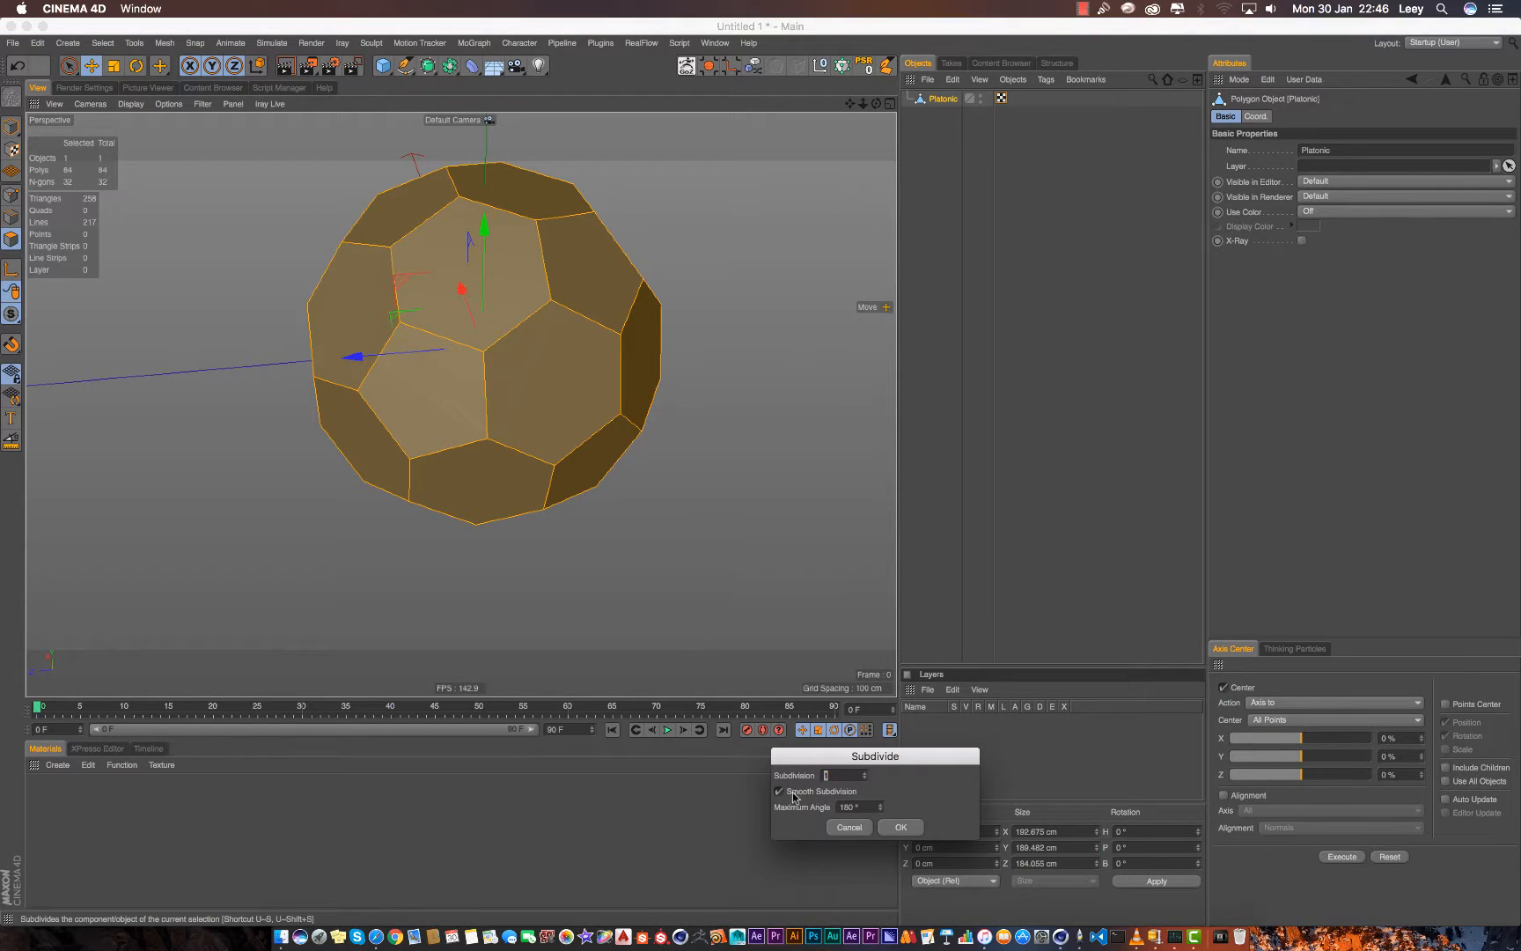
Step: Confirm the Subdivide dialog to apply one subdivision level to the ball
{"action": "left_click", "coordinate": [898, 827]}
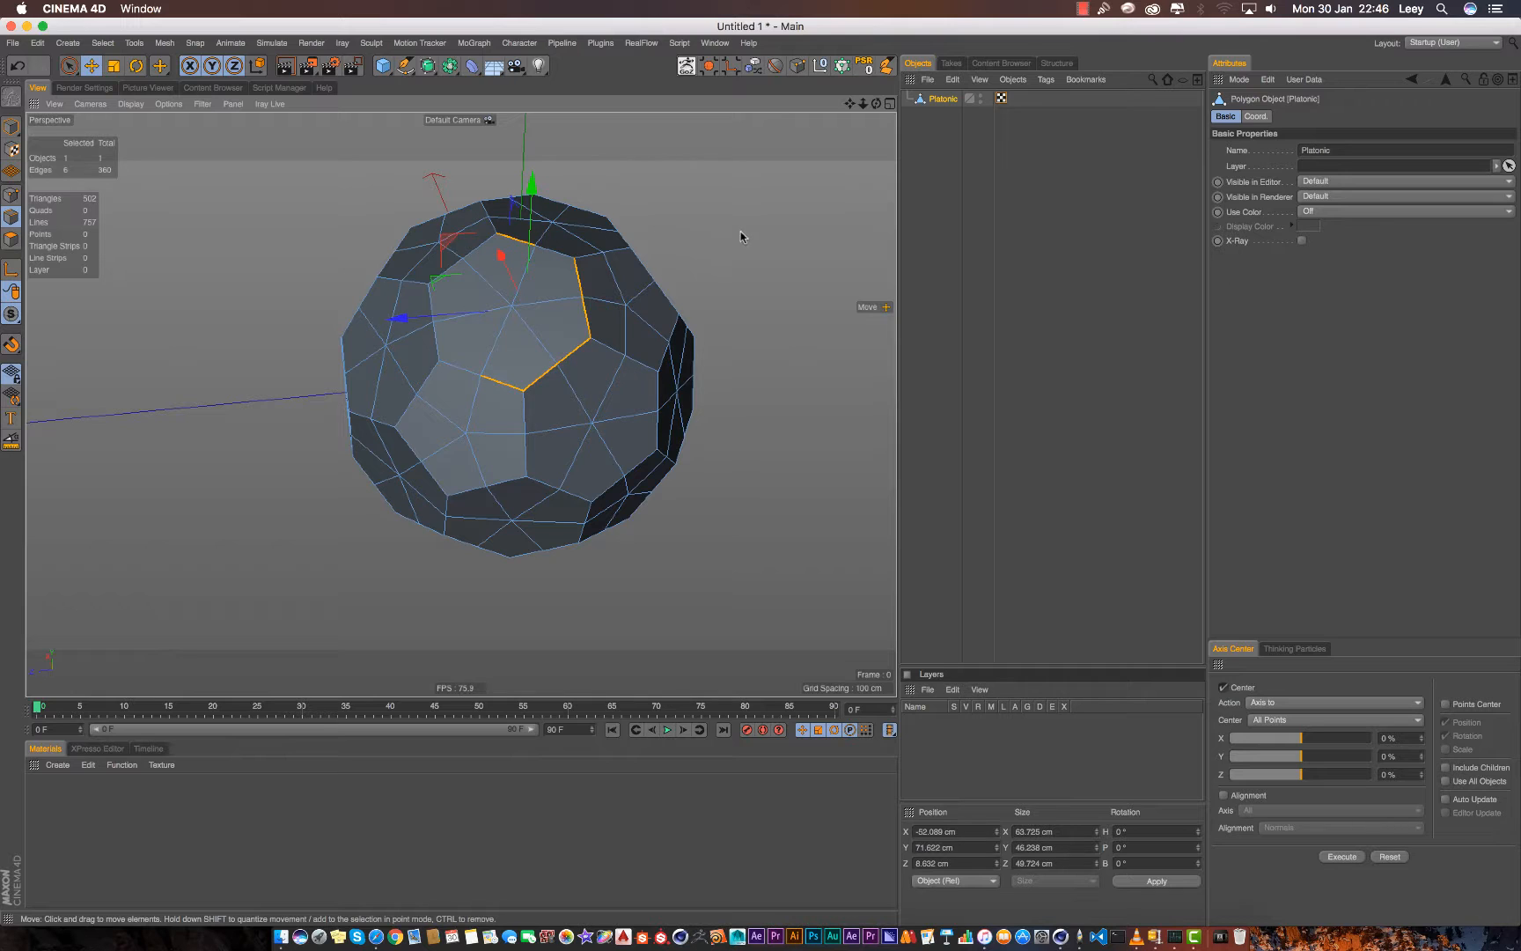
Step: Run Select > Phong Break Selection, selecting all 360 edges
{"action": "left_click", "coordinate": [102, 42]}
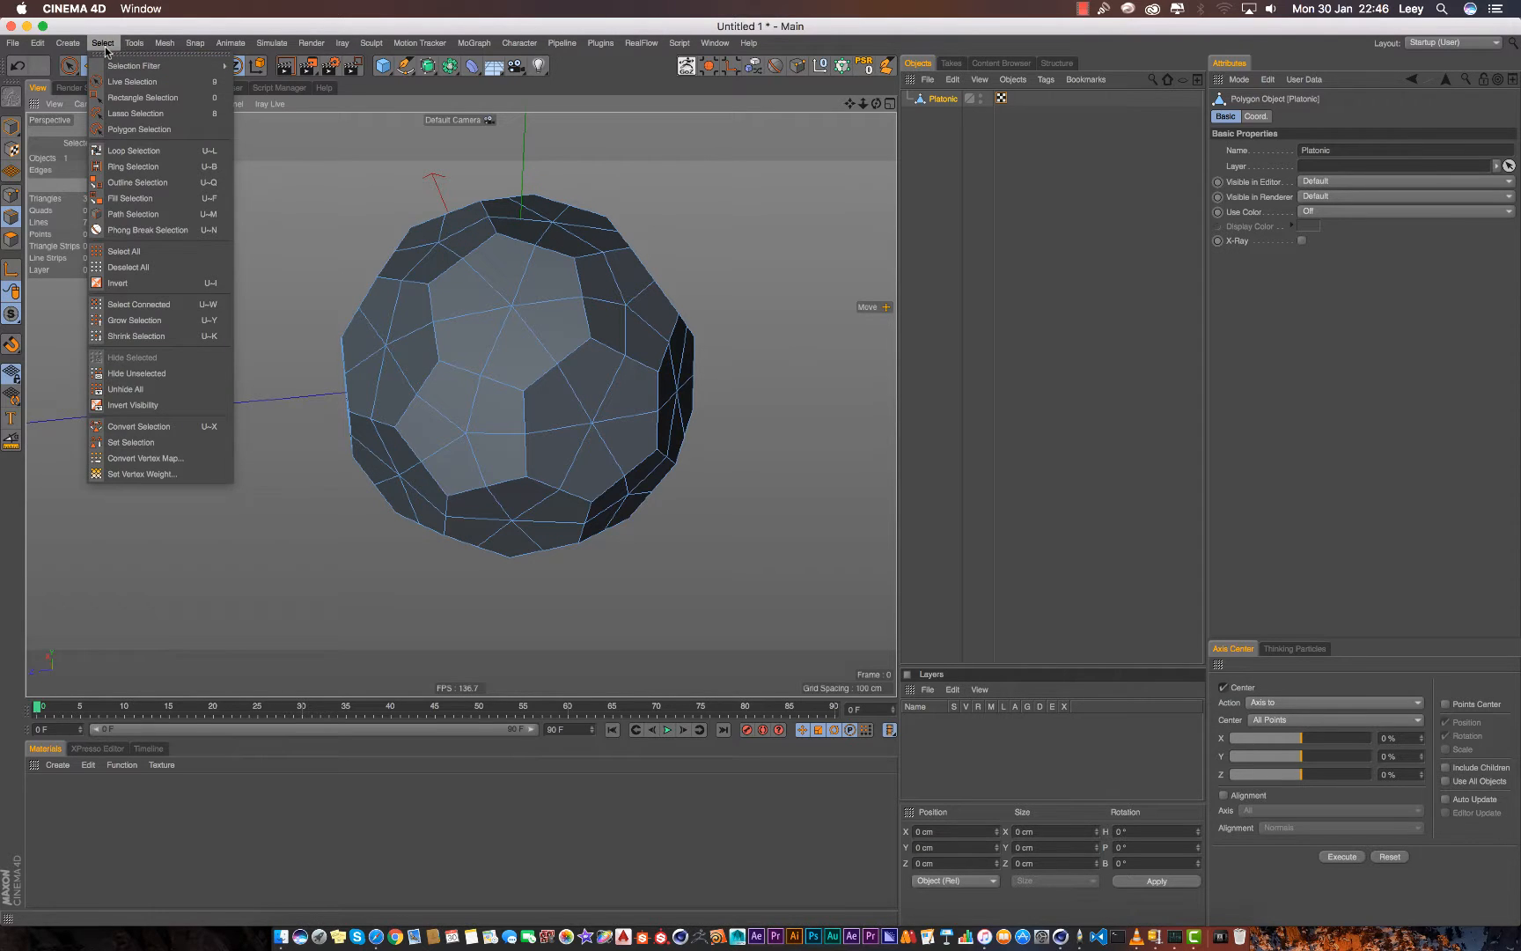
{"action": "left_click", "coordinate": [147, 230]}
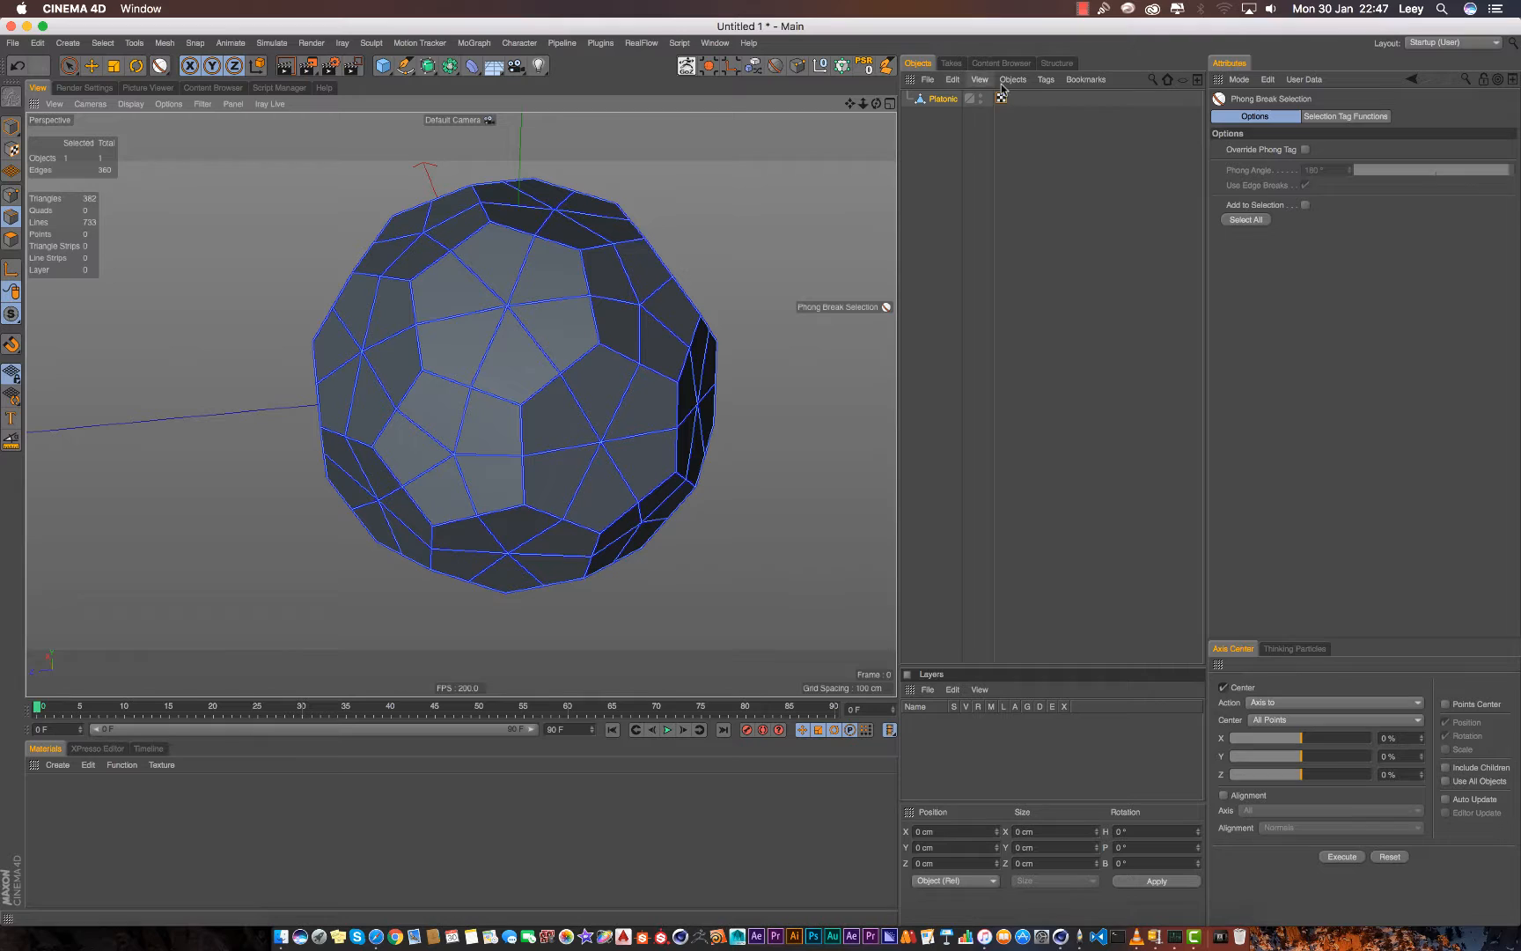
{"action": "mouse_move", "coordinate": [1001, 98]}
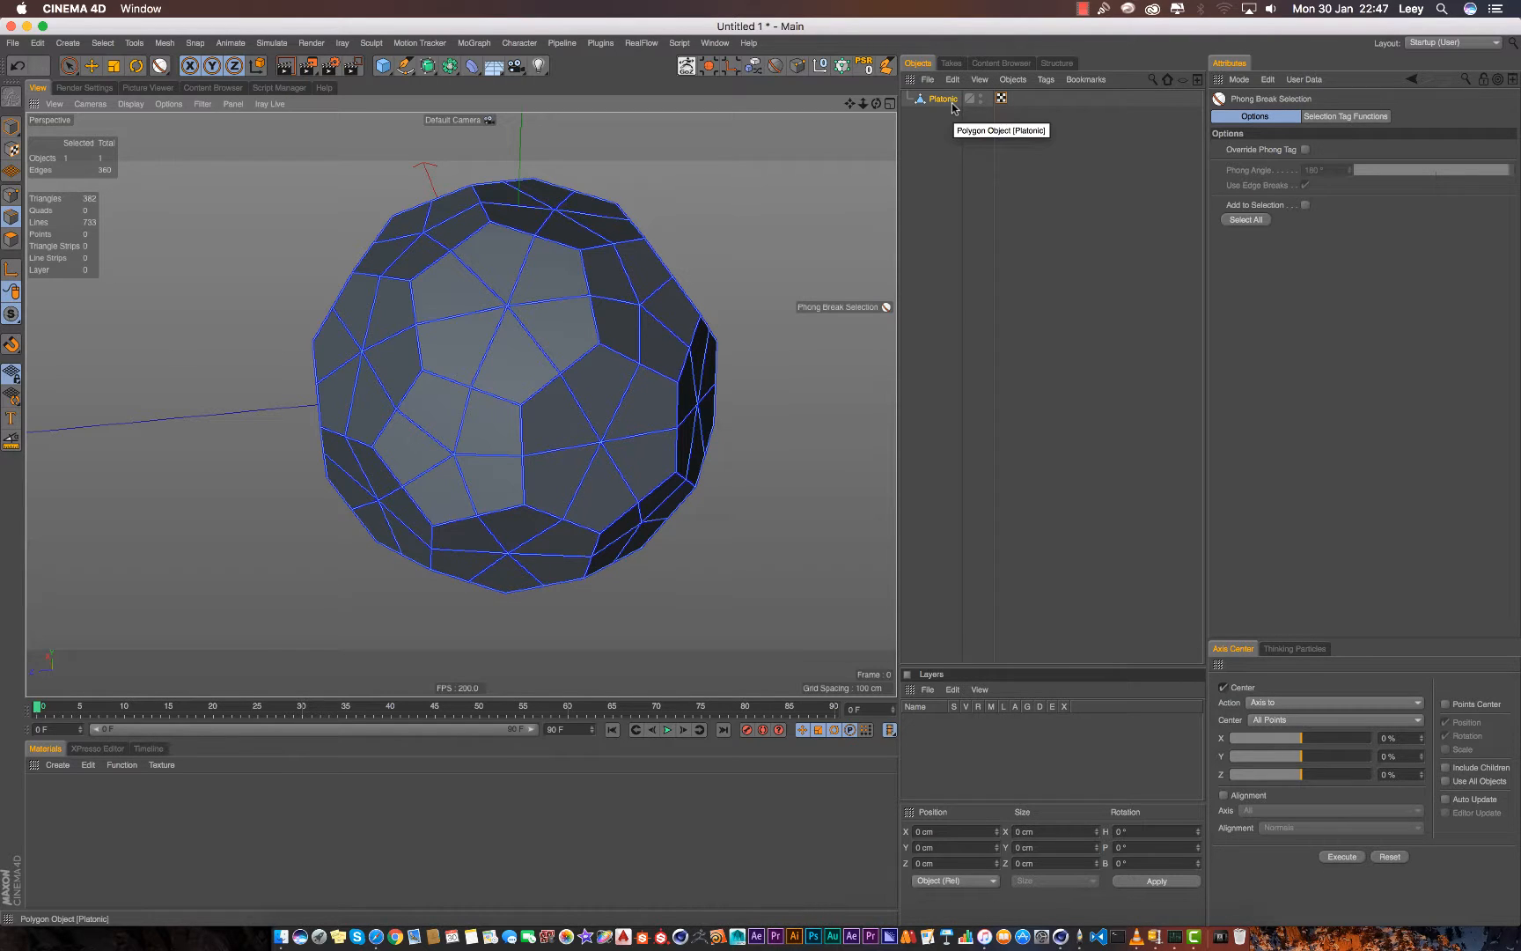
Step: Enable Angle Limit on the Phong tag and set the Phong angle to 20°
{"action": "left_click", "coordinate": [1046, 79]}
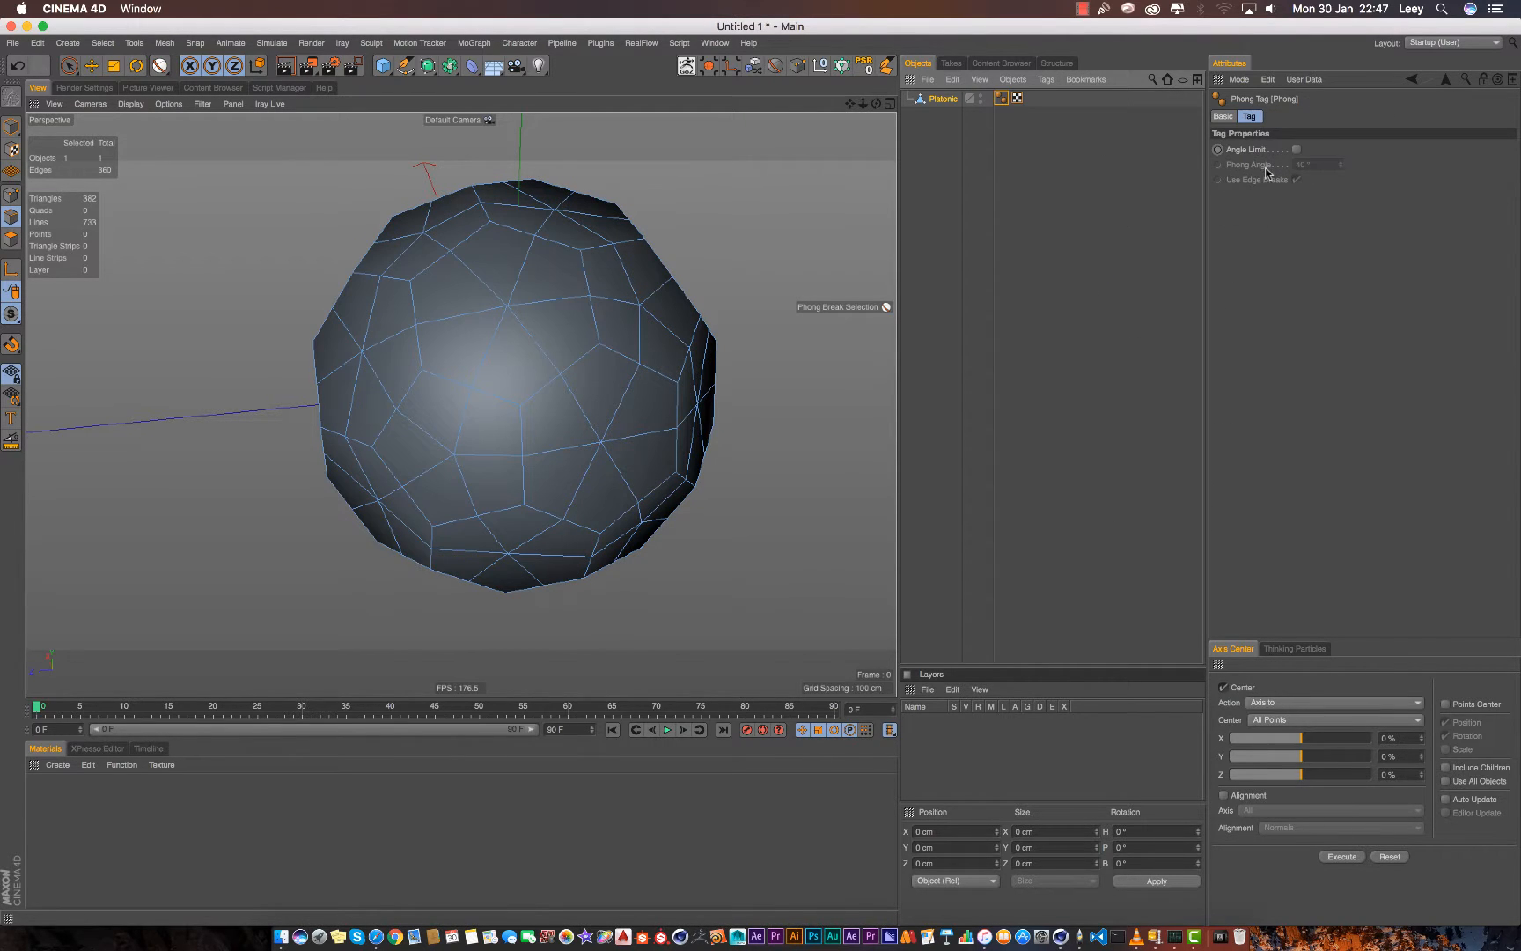
{"action": "left_click", "coordinate": [1296, 150]}
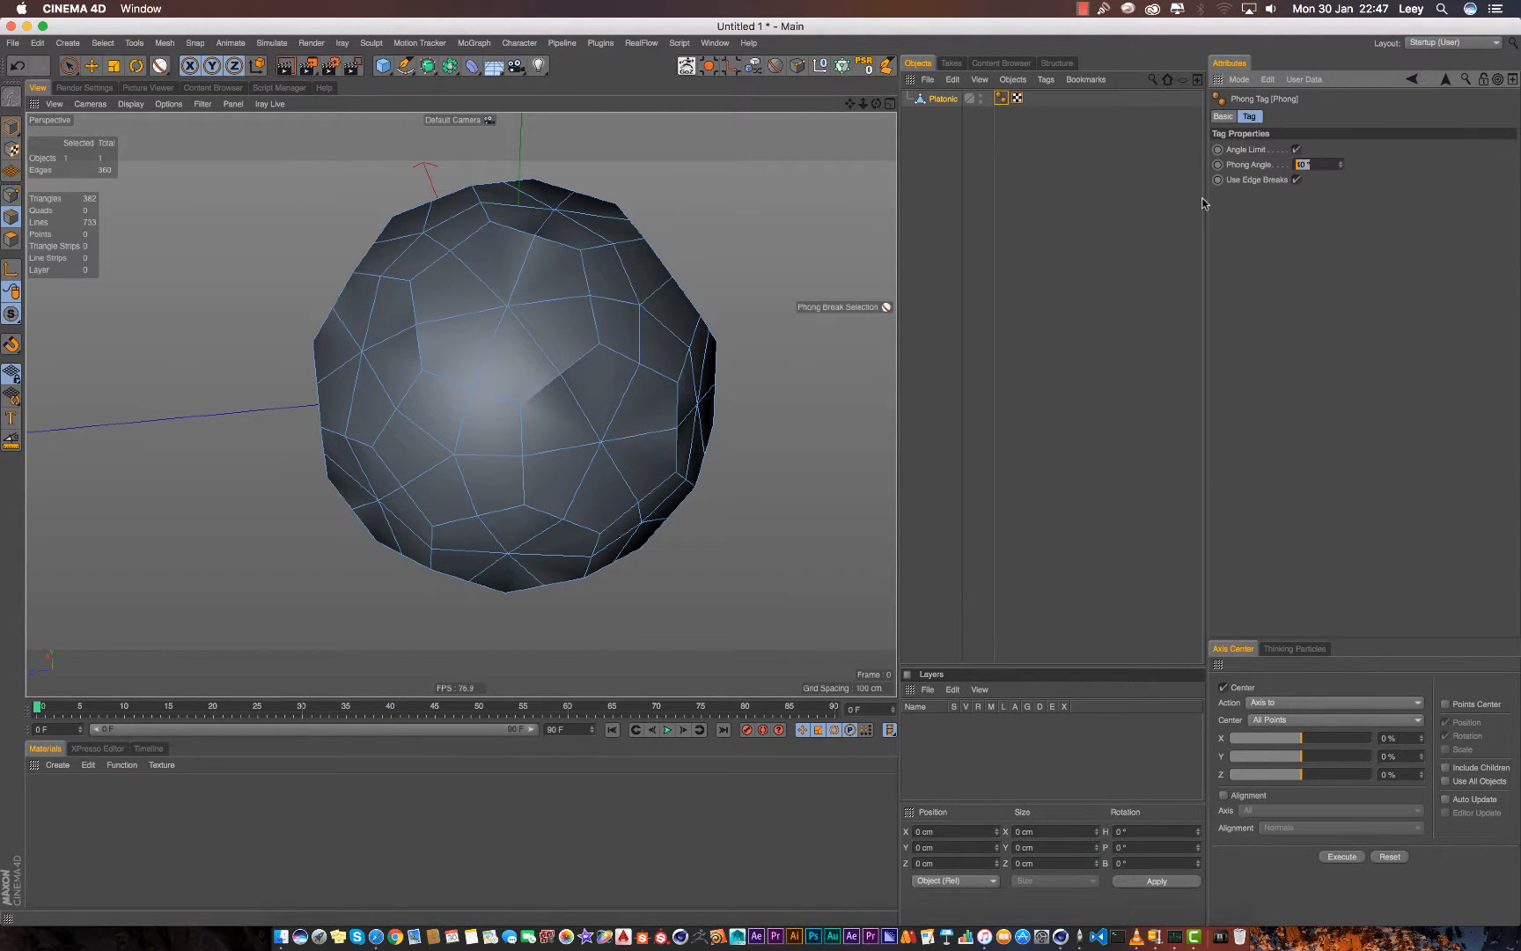
{"action": "type", "text": "20"}
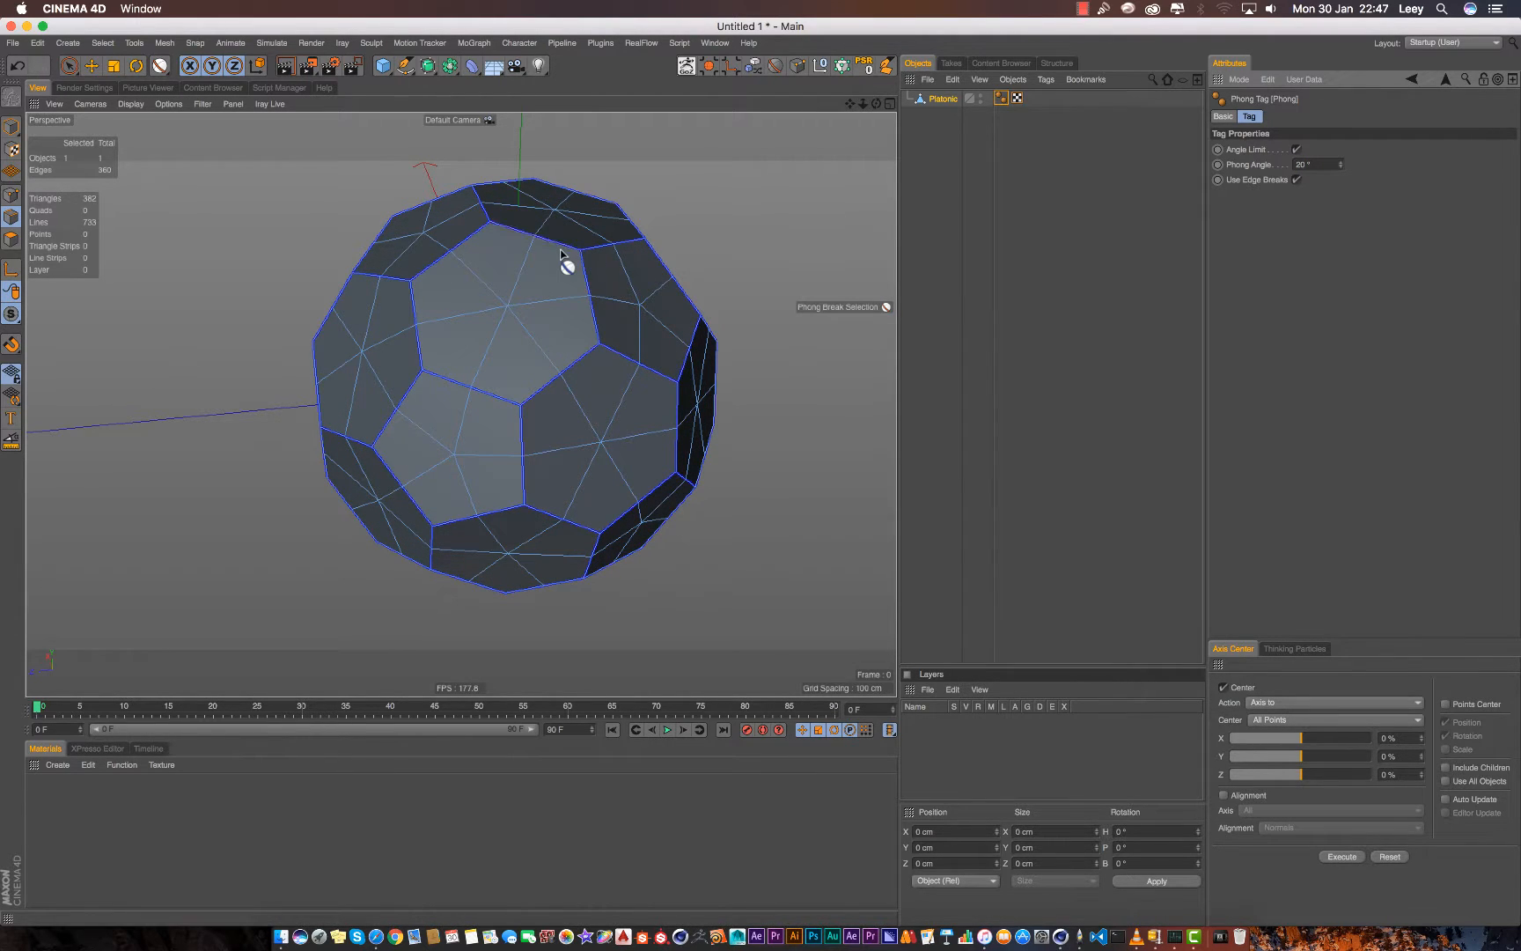
{"action": "mouse_move", "coordinate": [708, 246]}
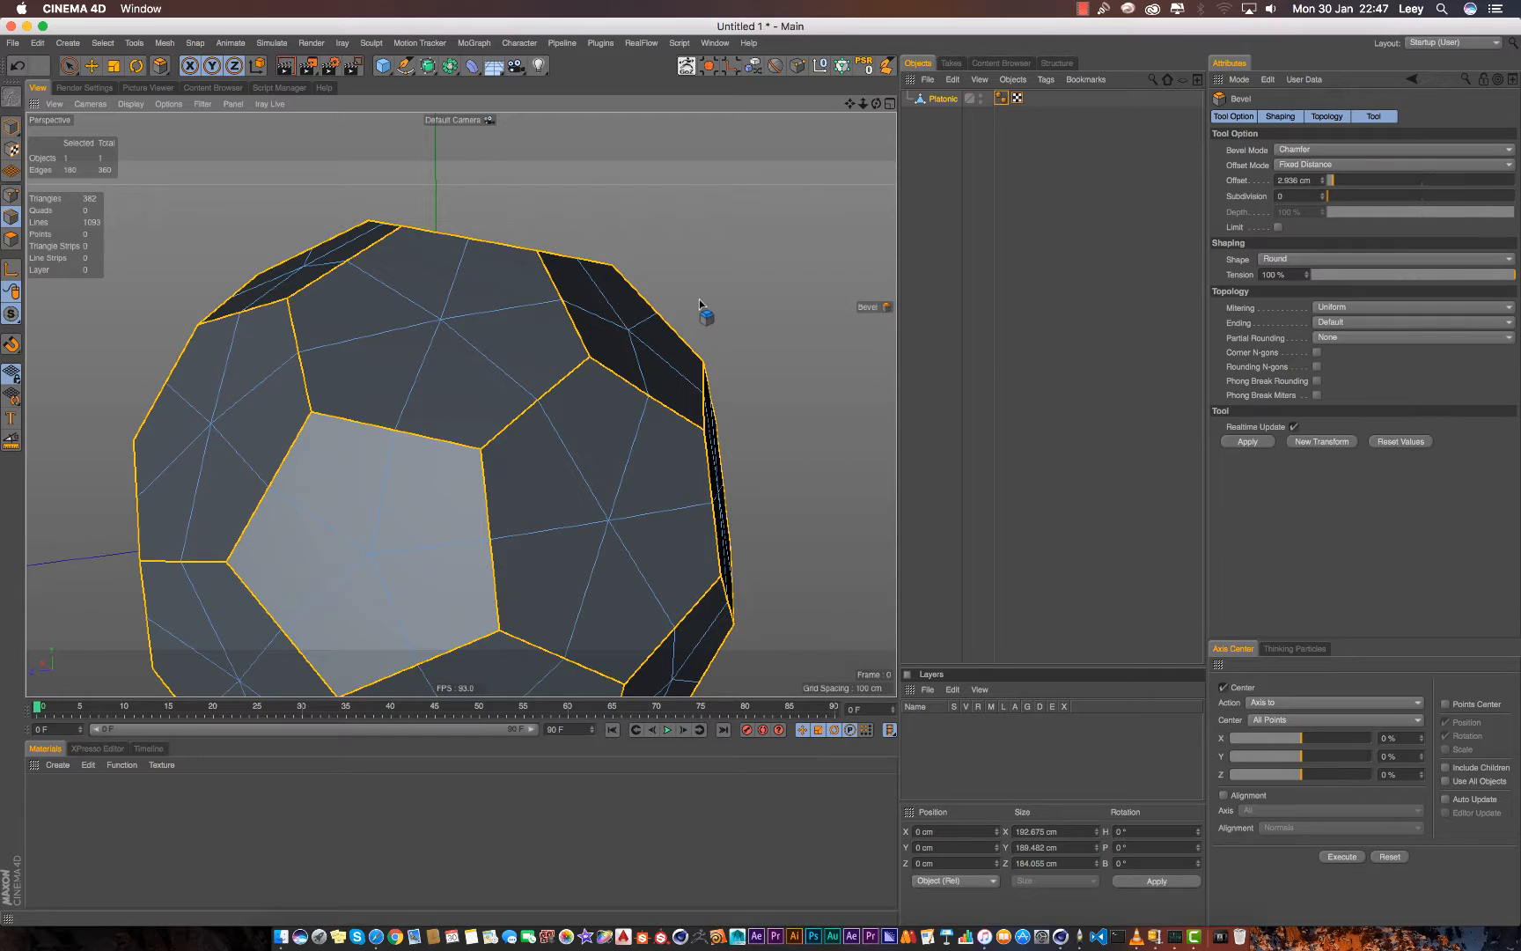
Step: Set the Bevel tool's mode to Solid
{"action": "left_click", "coordinate": [1392, 165]}
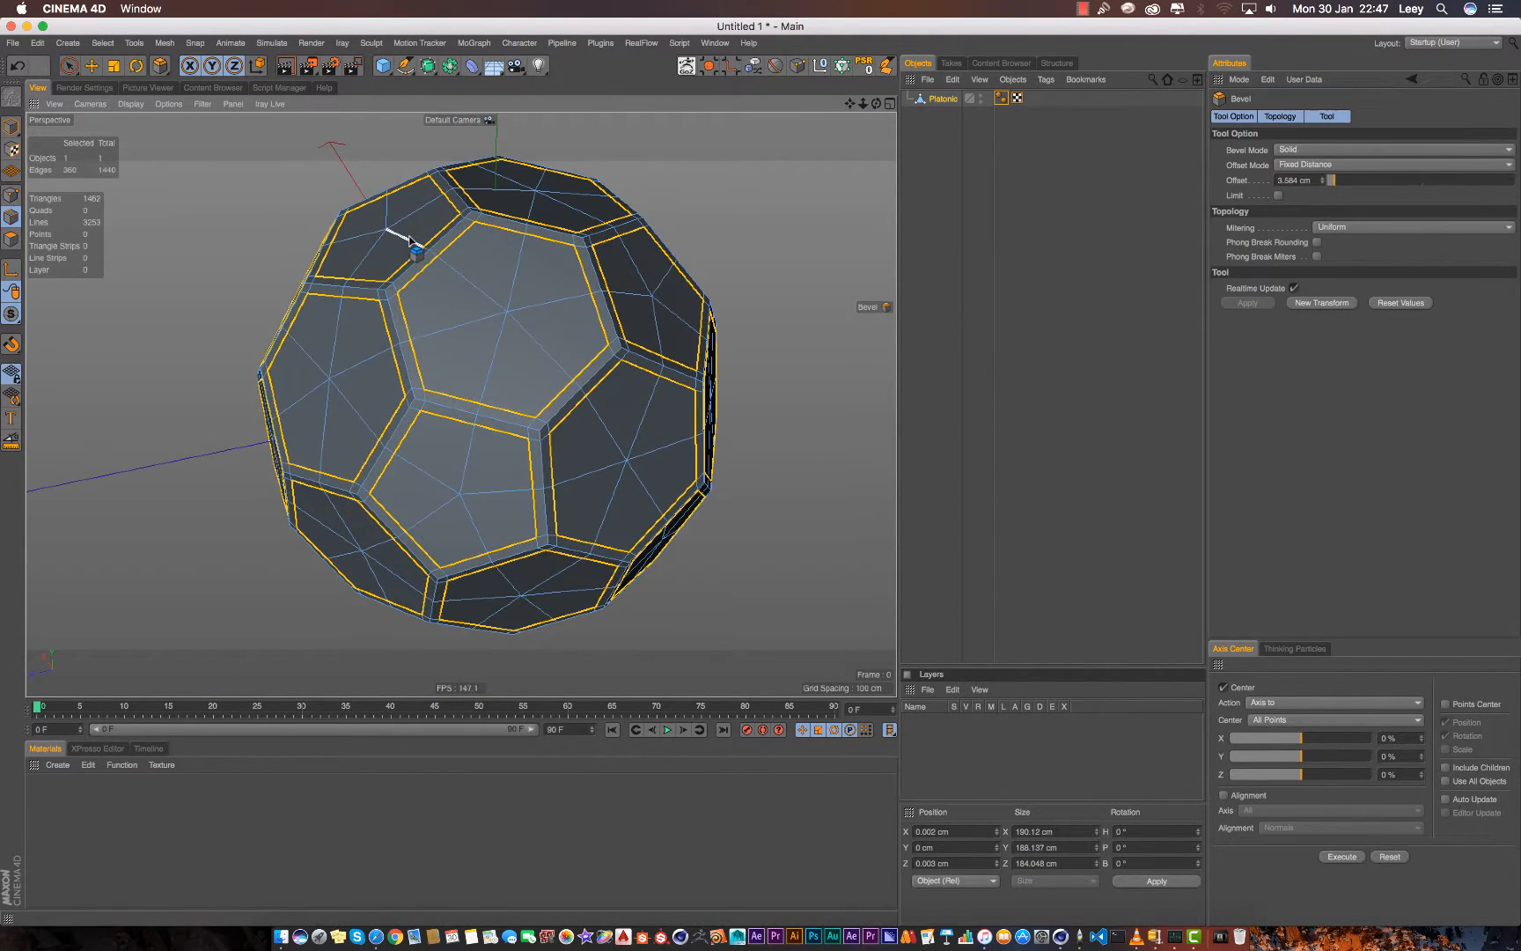
{"action": "mouse_move", "coordinate": [90, 66]}
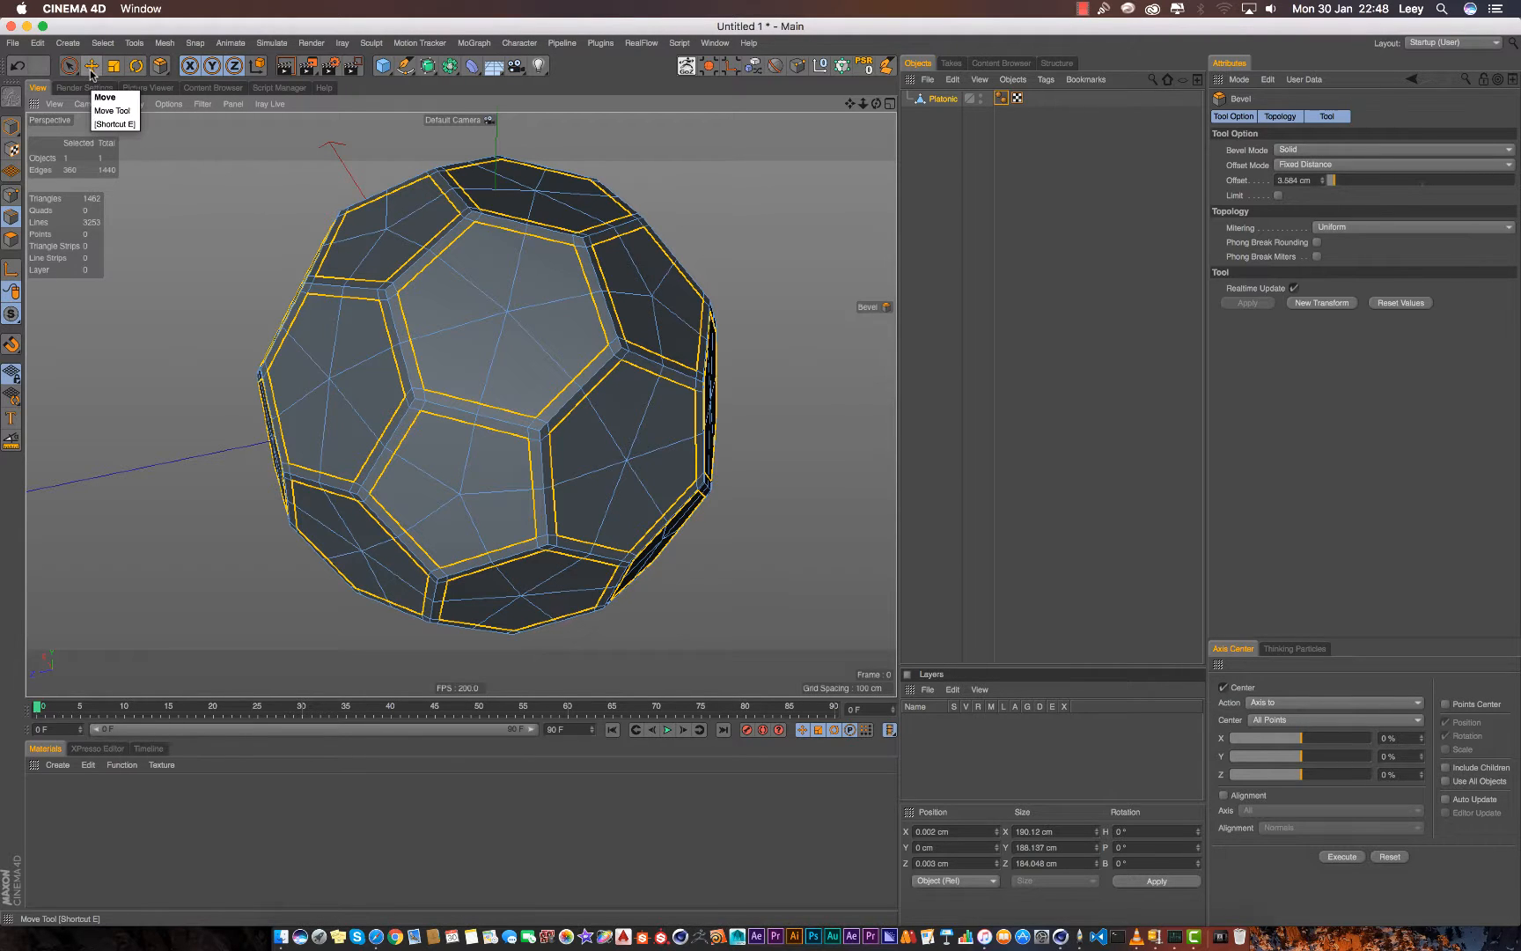
Step: Select the phong-break border edges and store them as the 'boarders' edge selection
{"action": "left_click", "coordinate": [102, 43]}
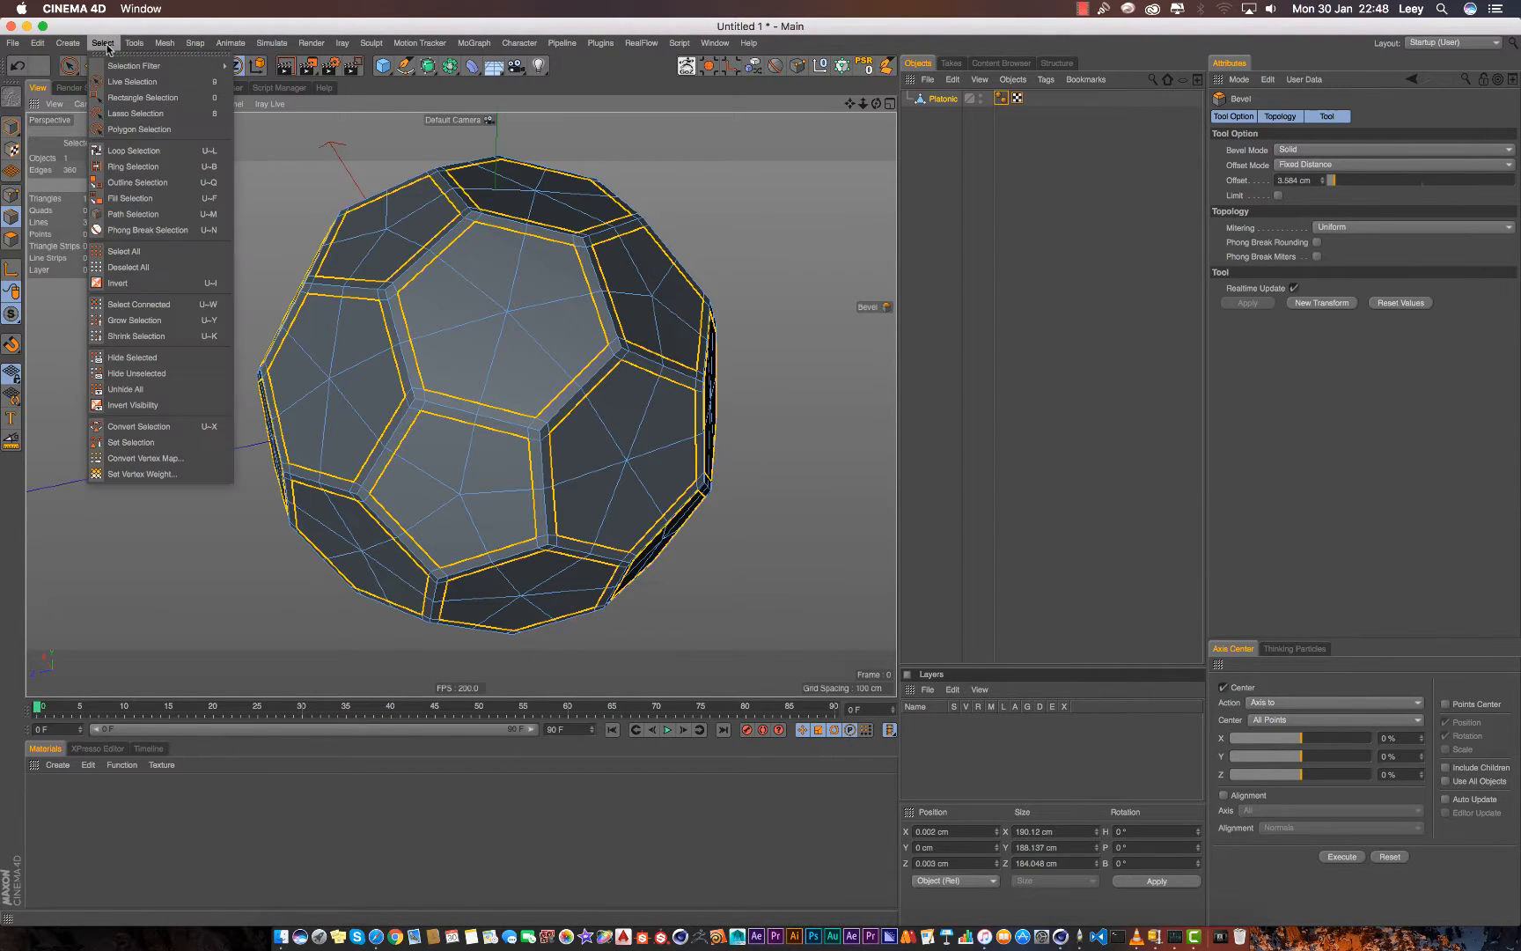
{"action": "mouse_move", "coordinate": [122, 251]}
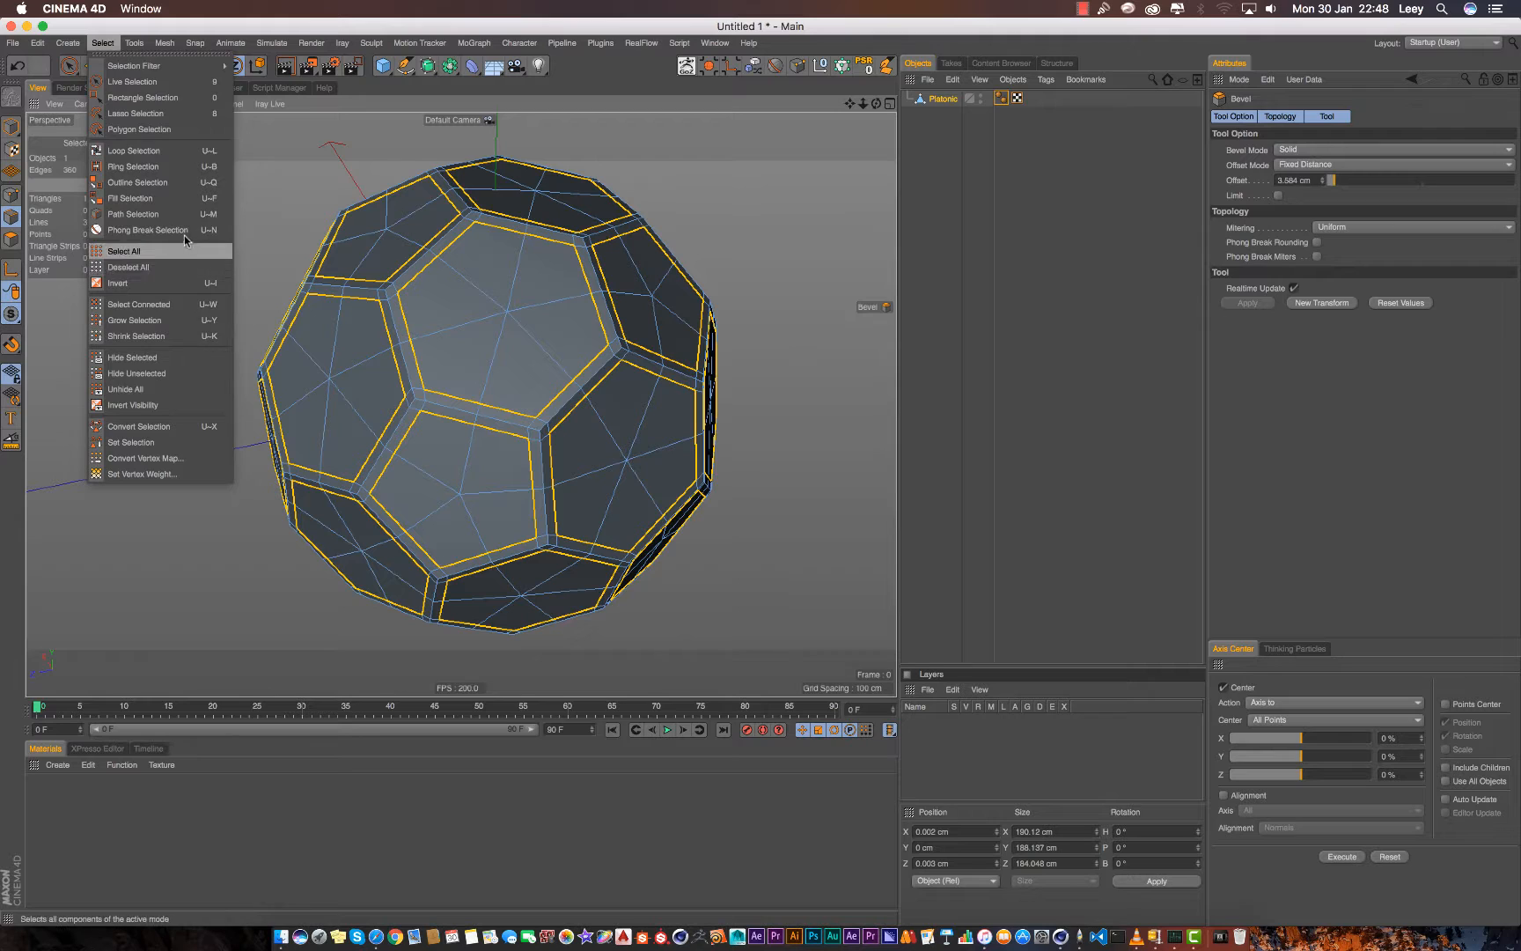
{"action": "left_click", "coordinate": [147, 230]}
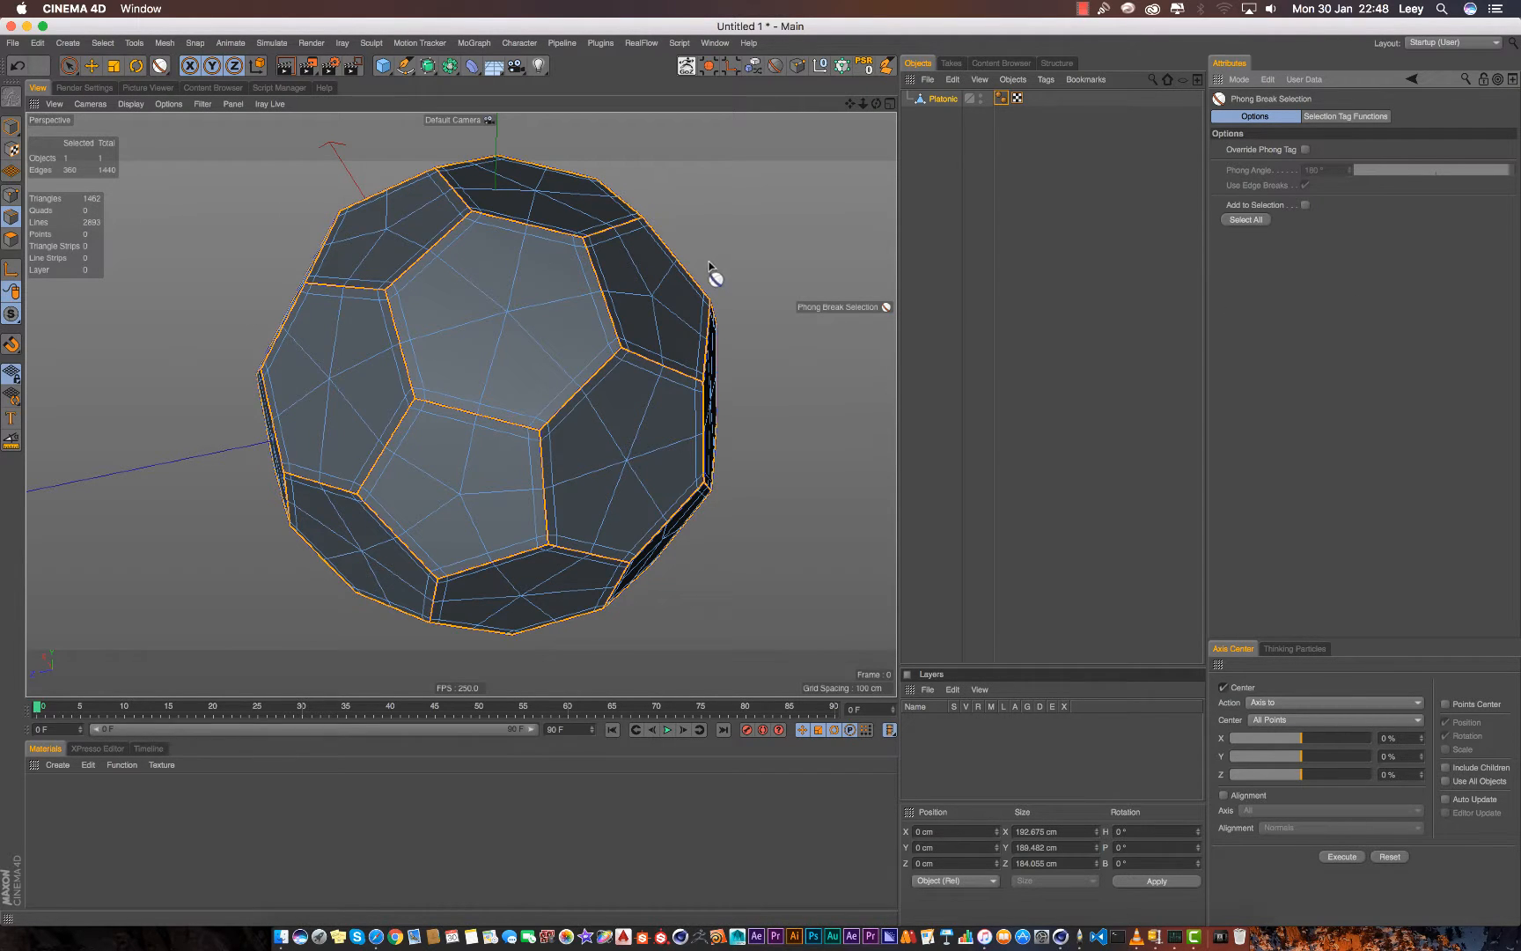
{"action": "right_click", "coordinate": [713, 267]}
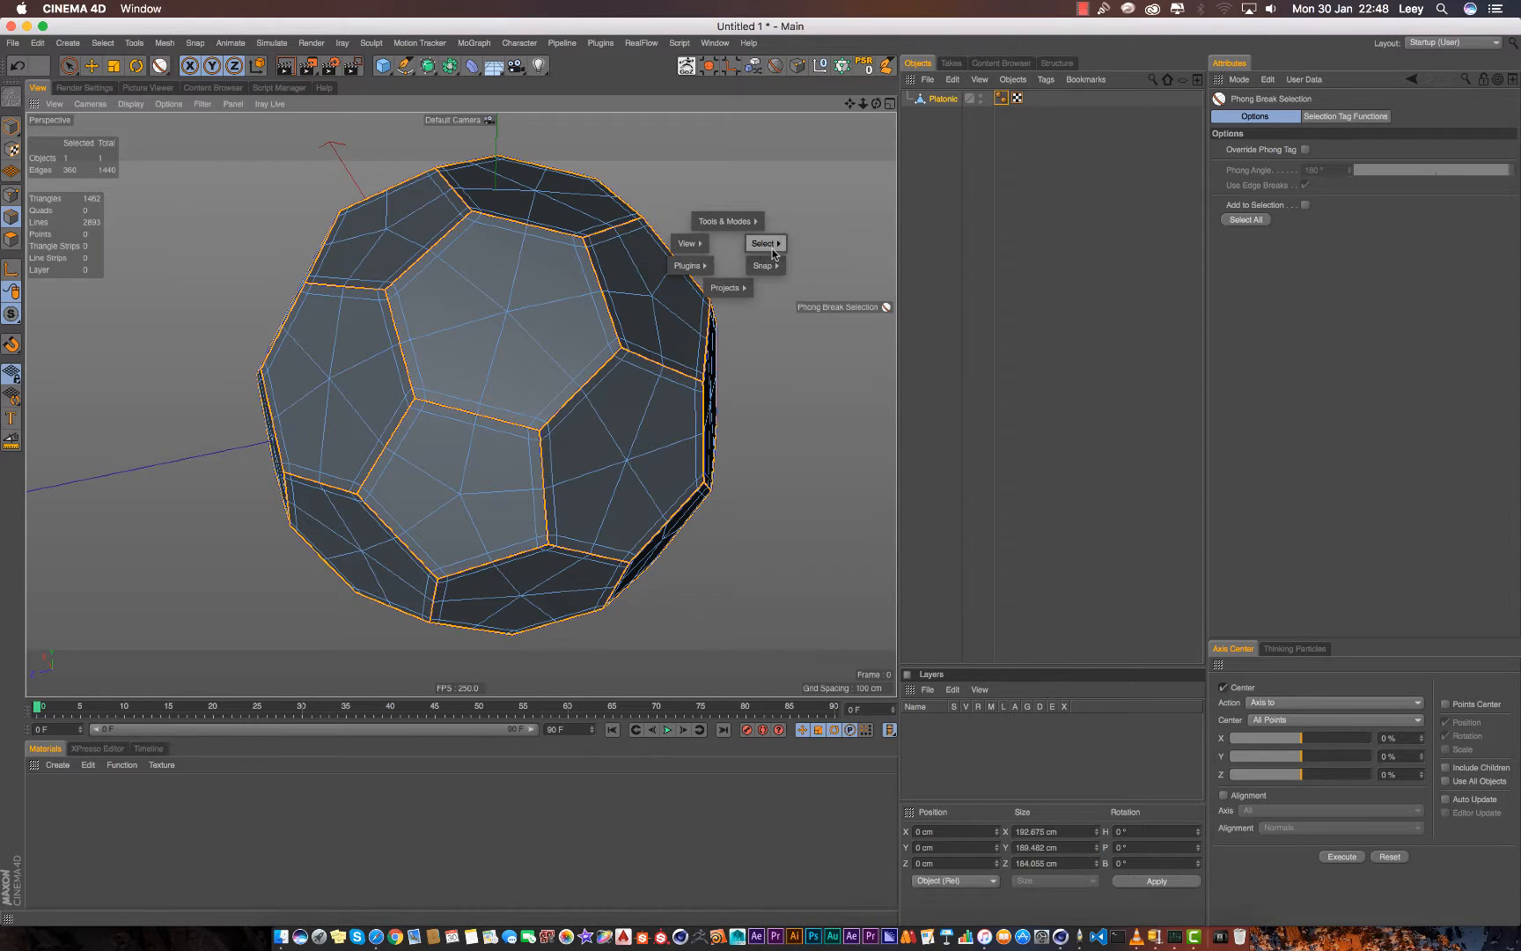
{"action": "left_click", "coordinate": [1034, 97]}
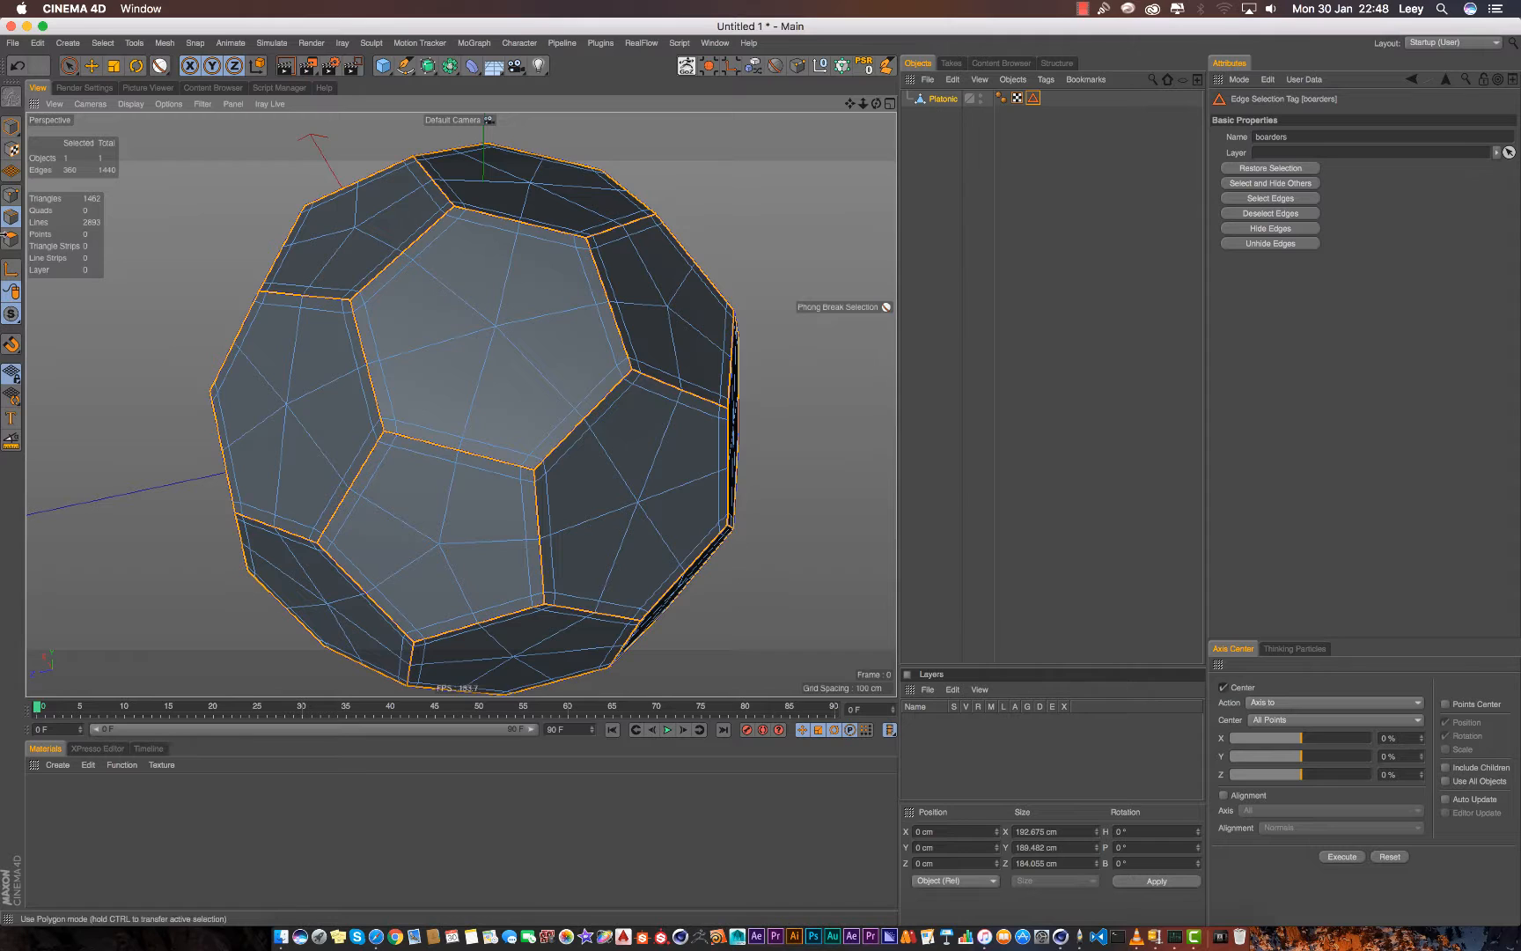
{"action": "left_click", "coordinate": [12, 212]}
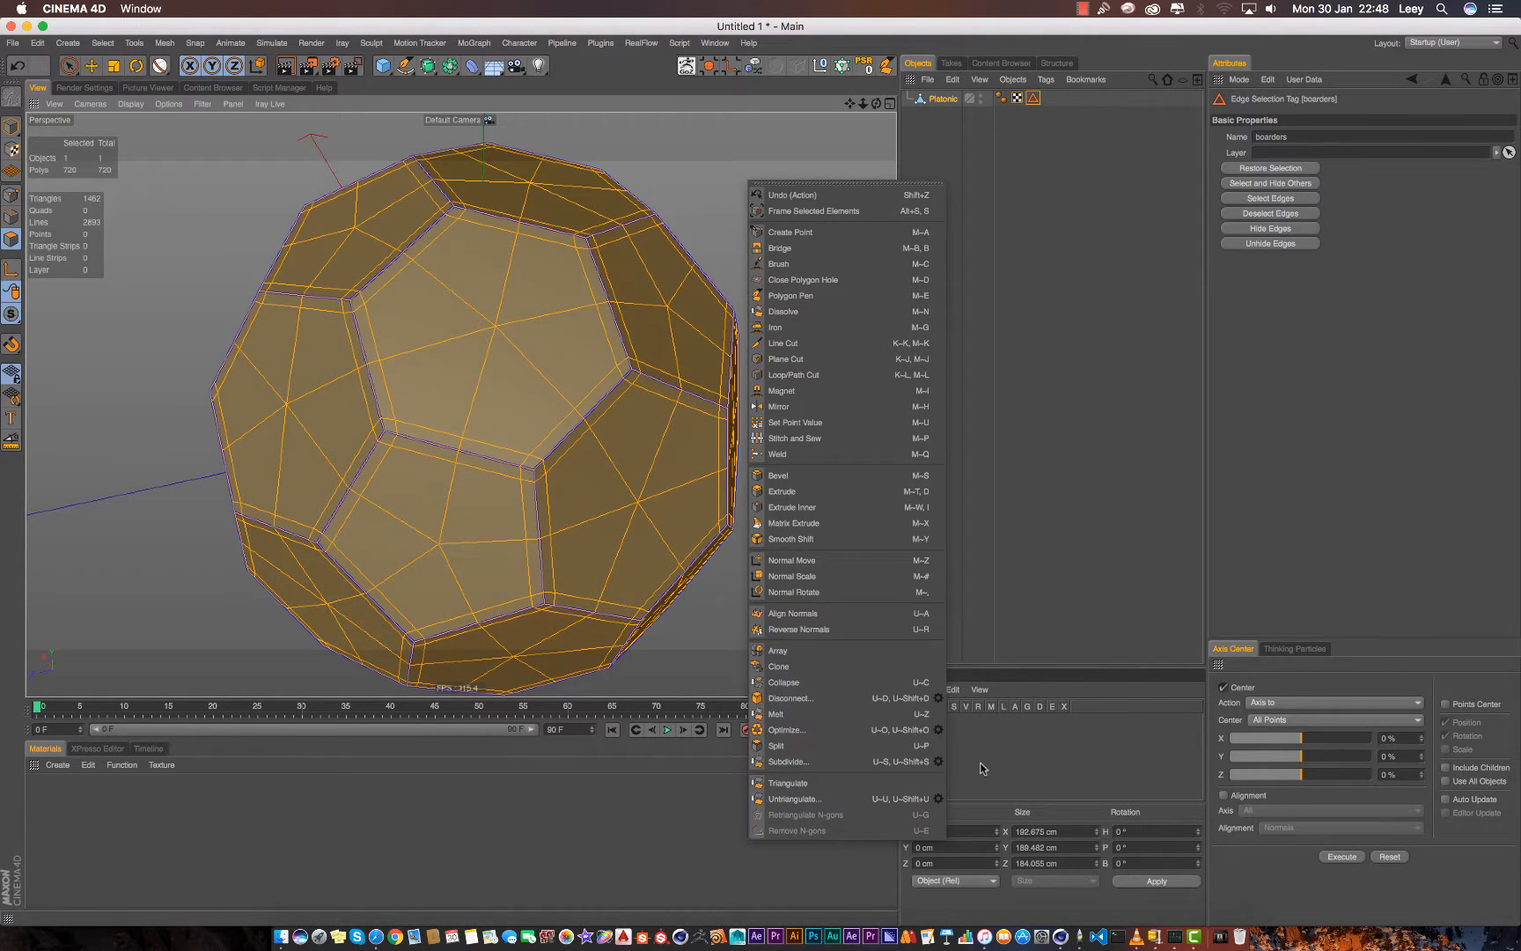
Step: Subdivide the mesh at level 1 with Smooth Subdivision on, giving 2880 polygons
{"action": "left_click", "coordinate": [789, 761]}
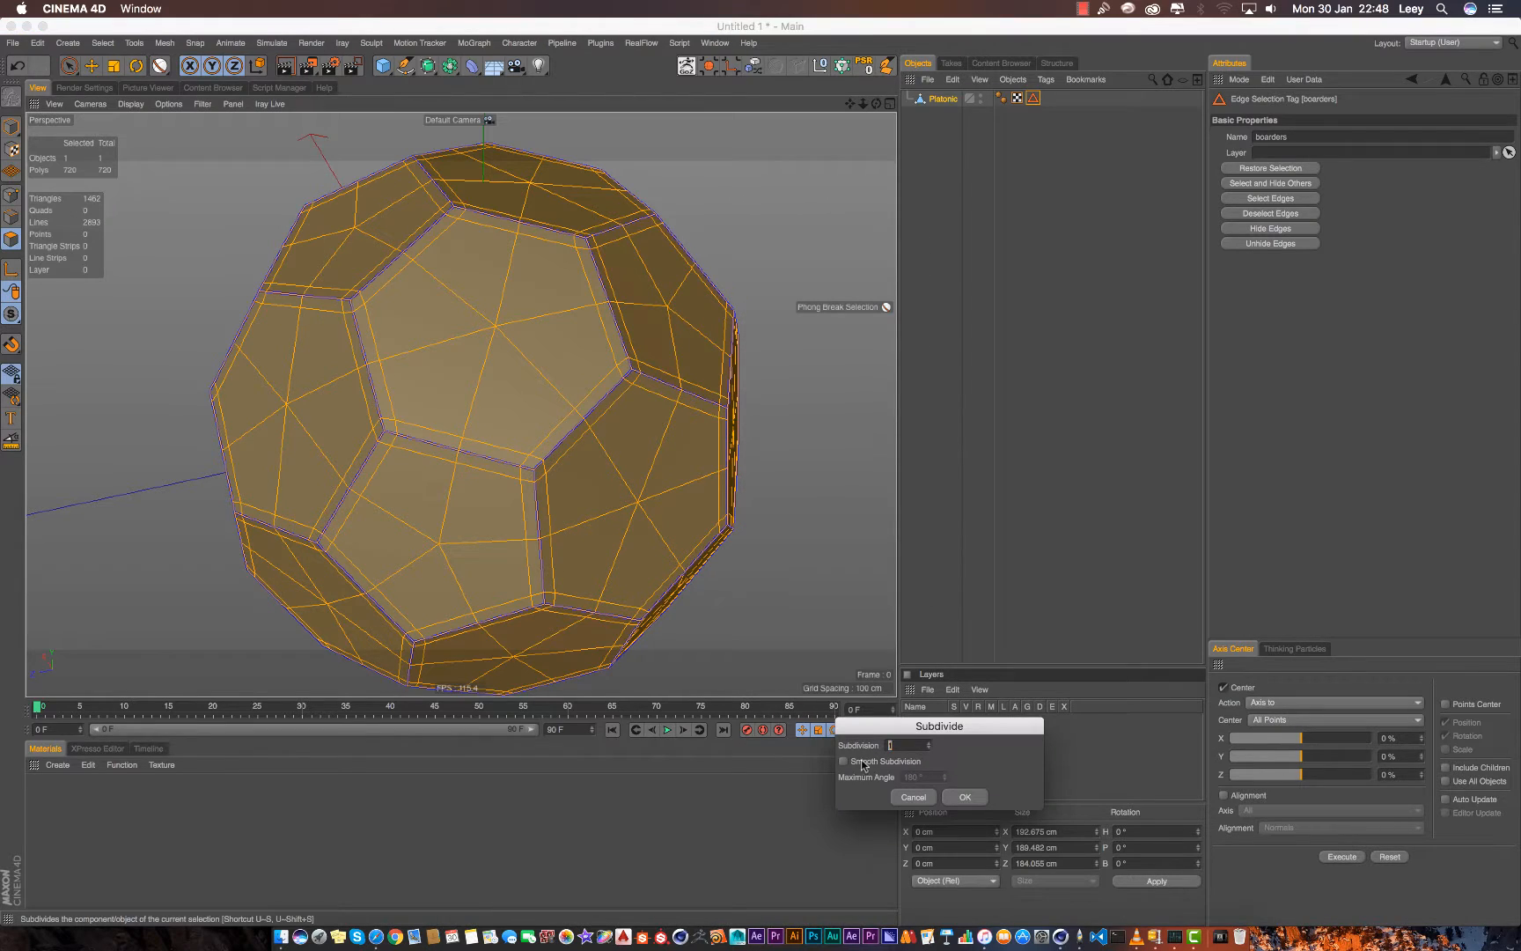
{"action": "left_click", "coordinate": [845, 761]}
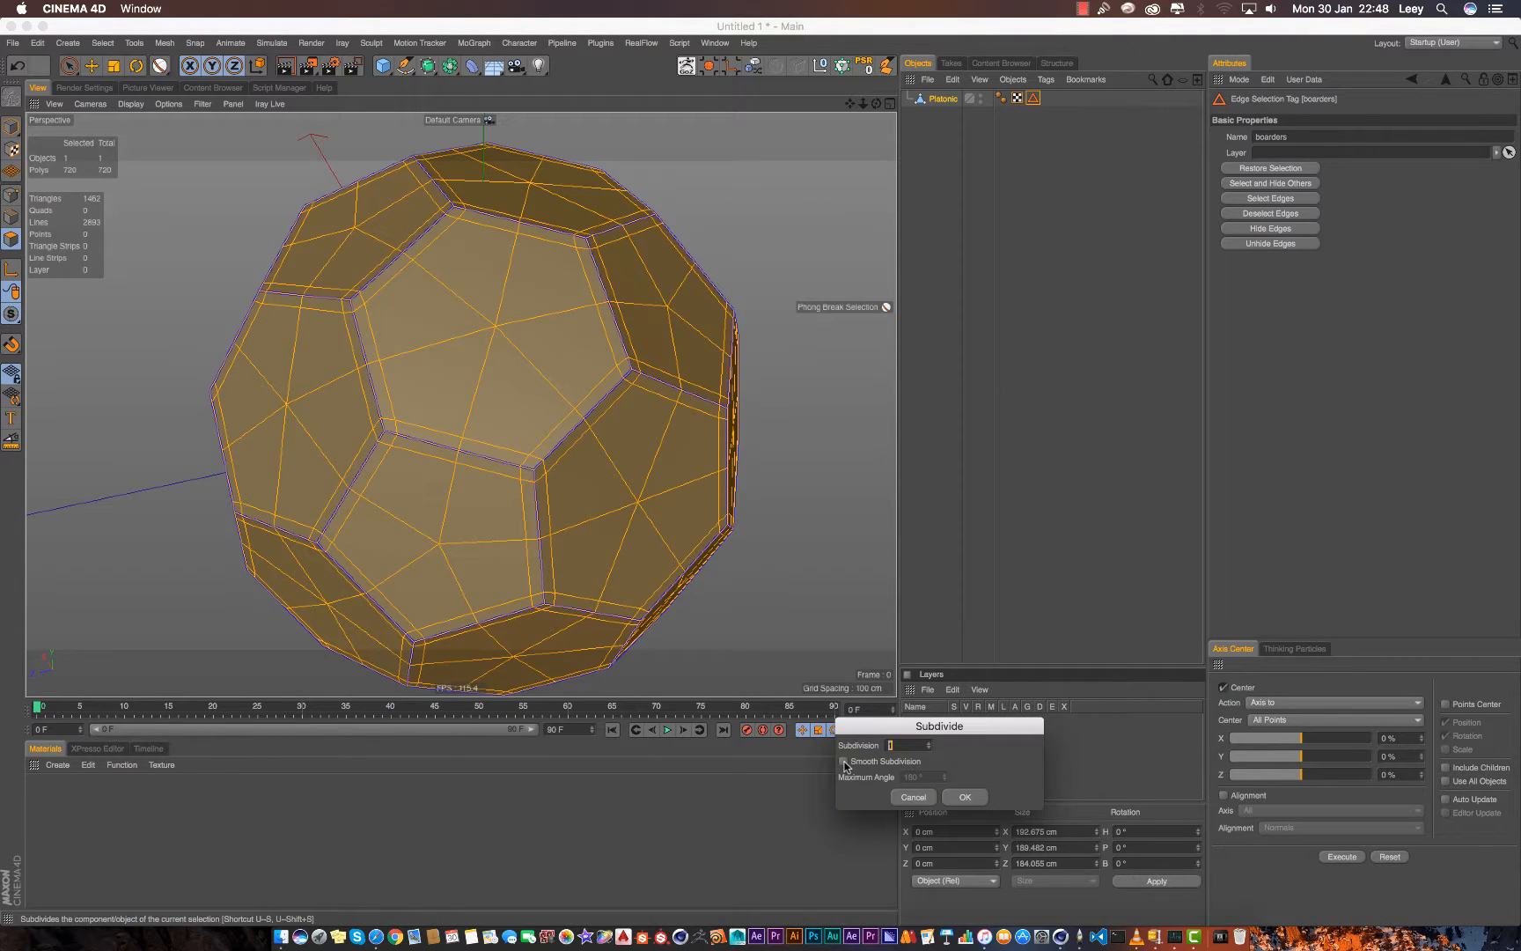
{"action": "left_click", "coordinate": [843, 760]}
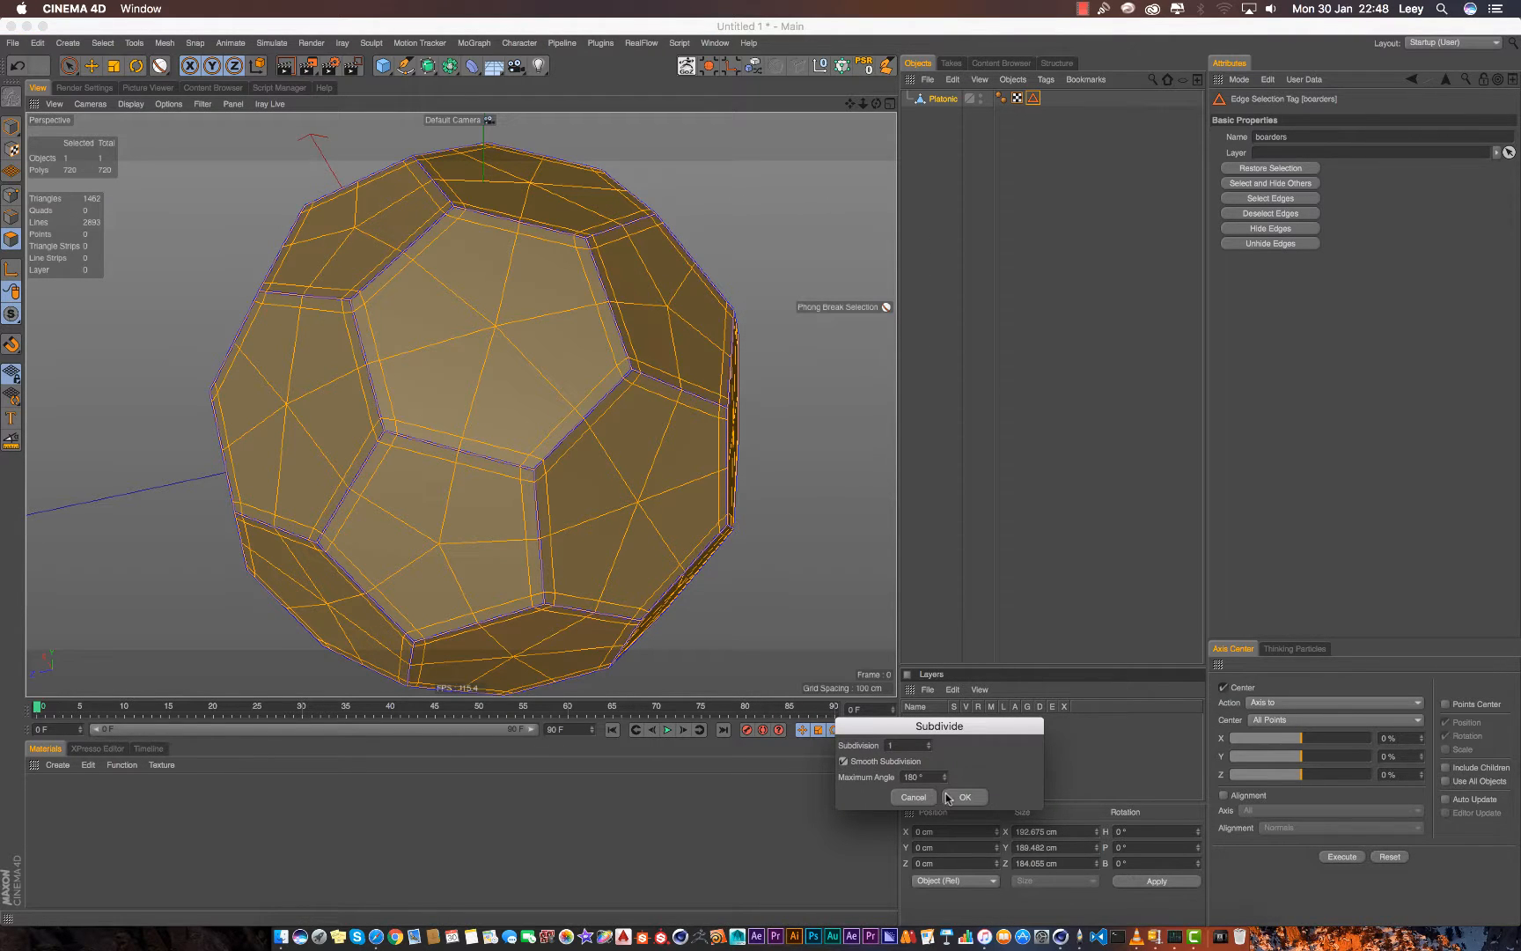
{"action": "left_click", "coordinate": [964, 797]}
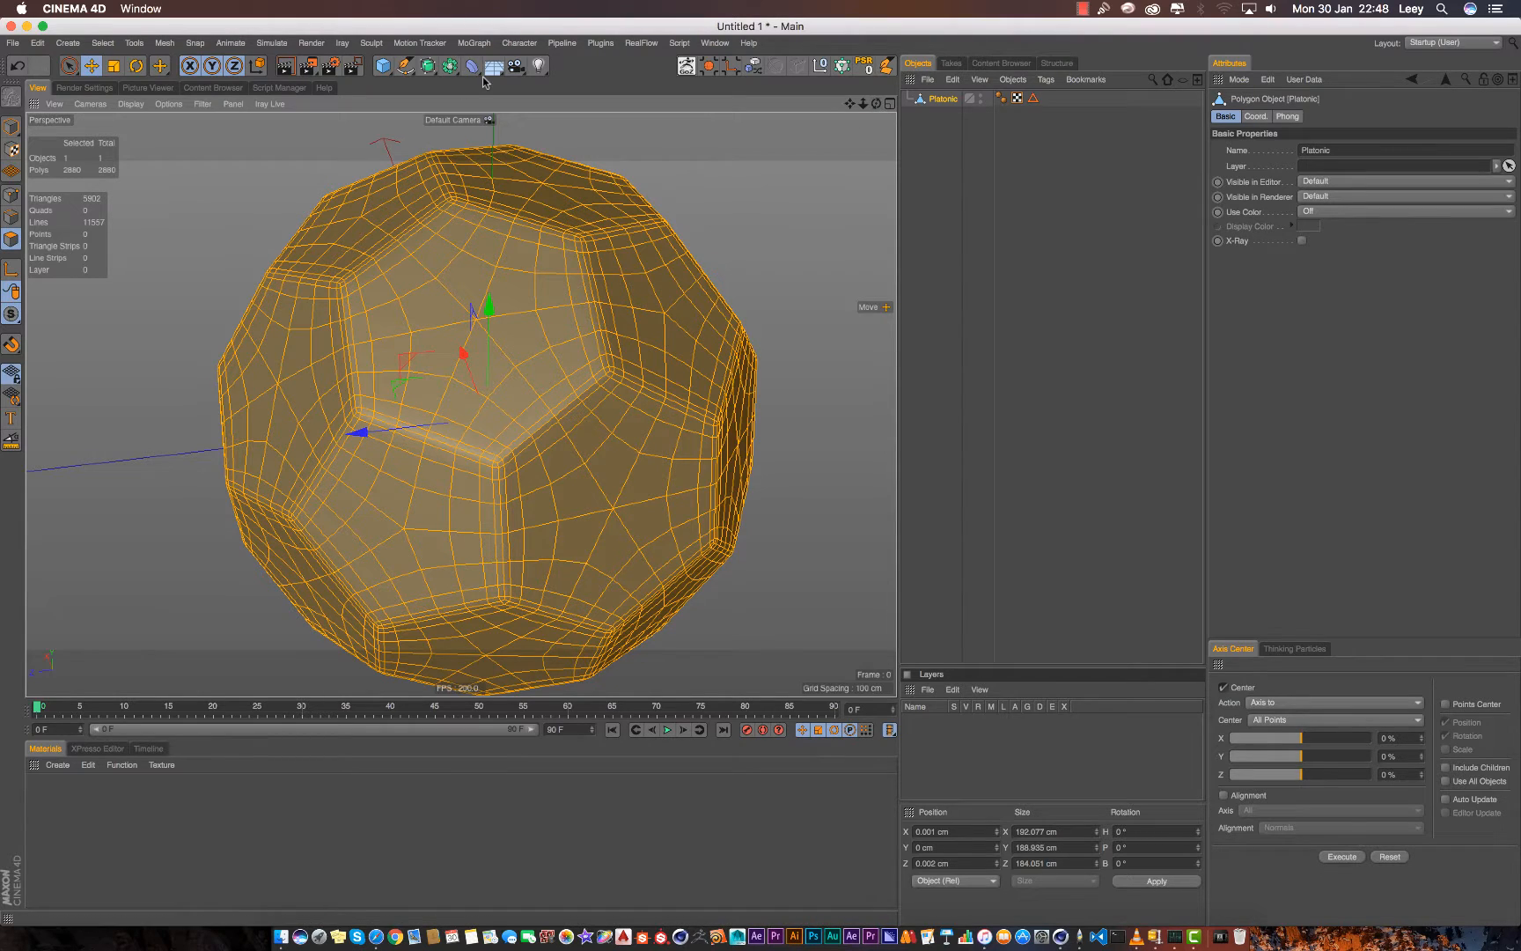
Step: Add a Spherify deformer with a 100 cm radius
{"action": "left_click", "coordinate": [472, 65]}
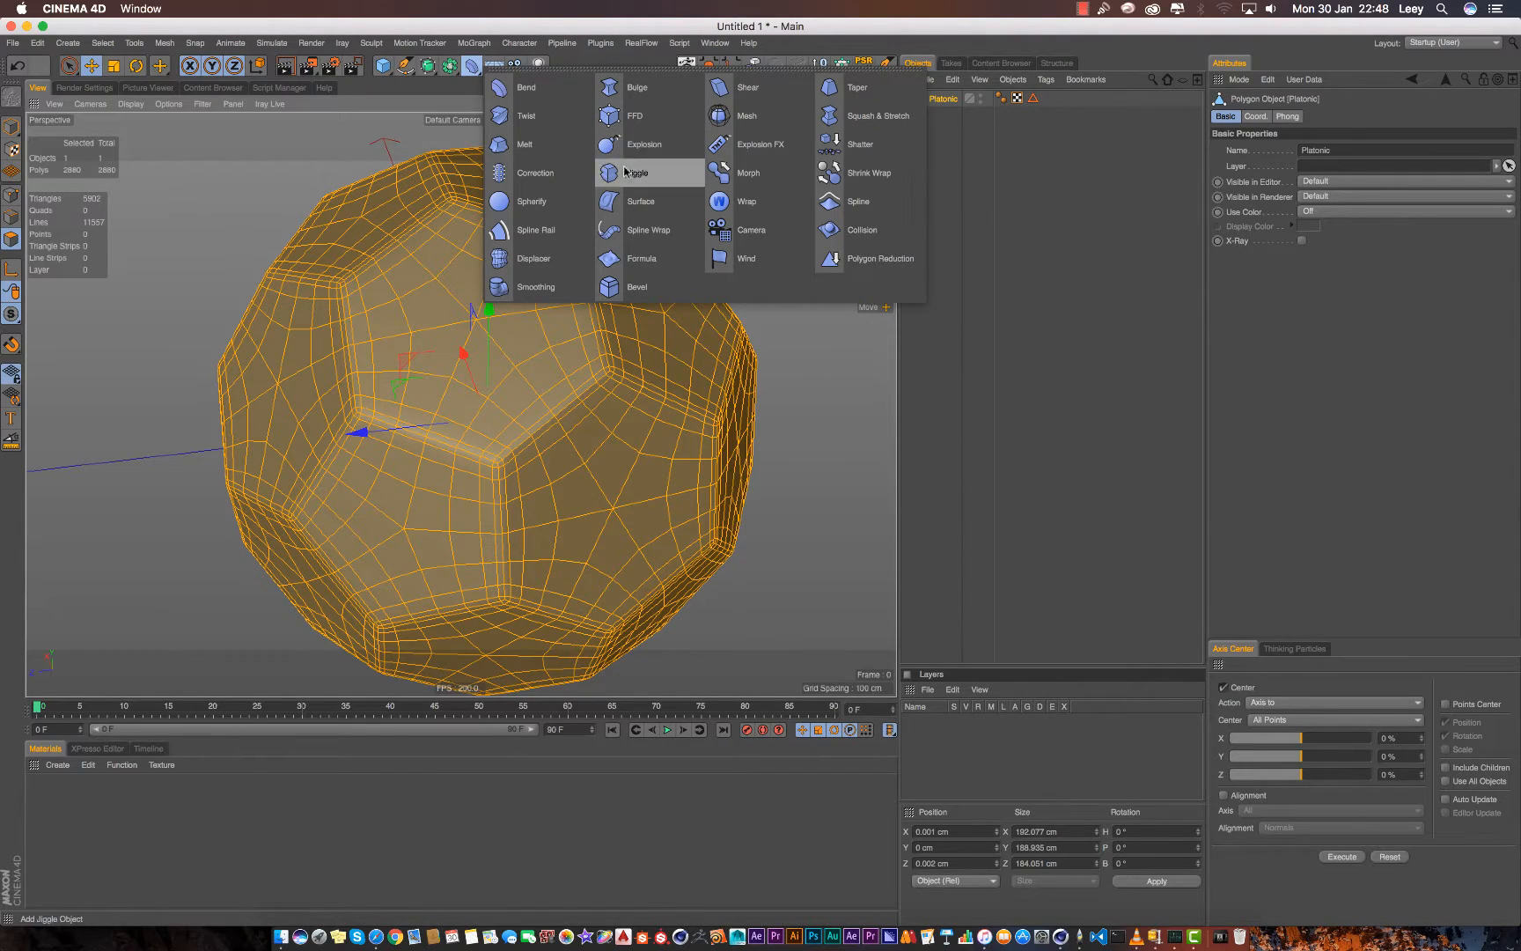
{"action": "left_click", "coordinate": [531, 201]}
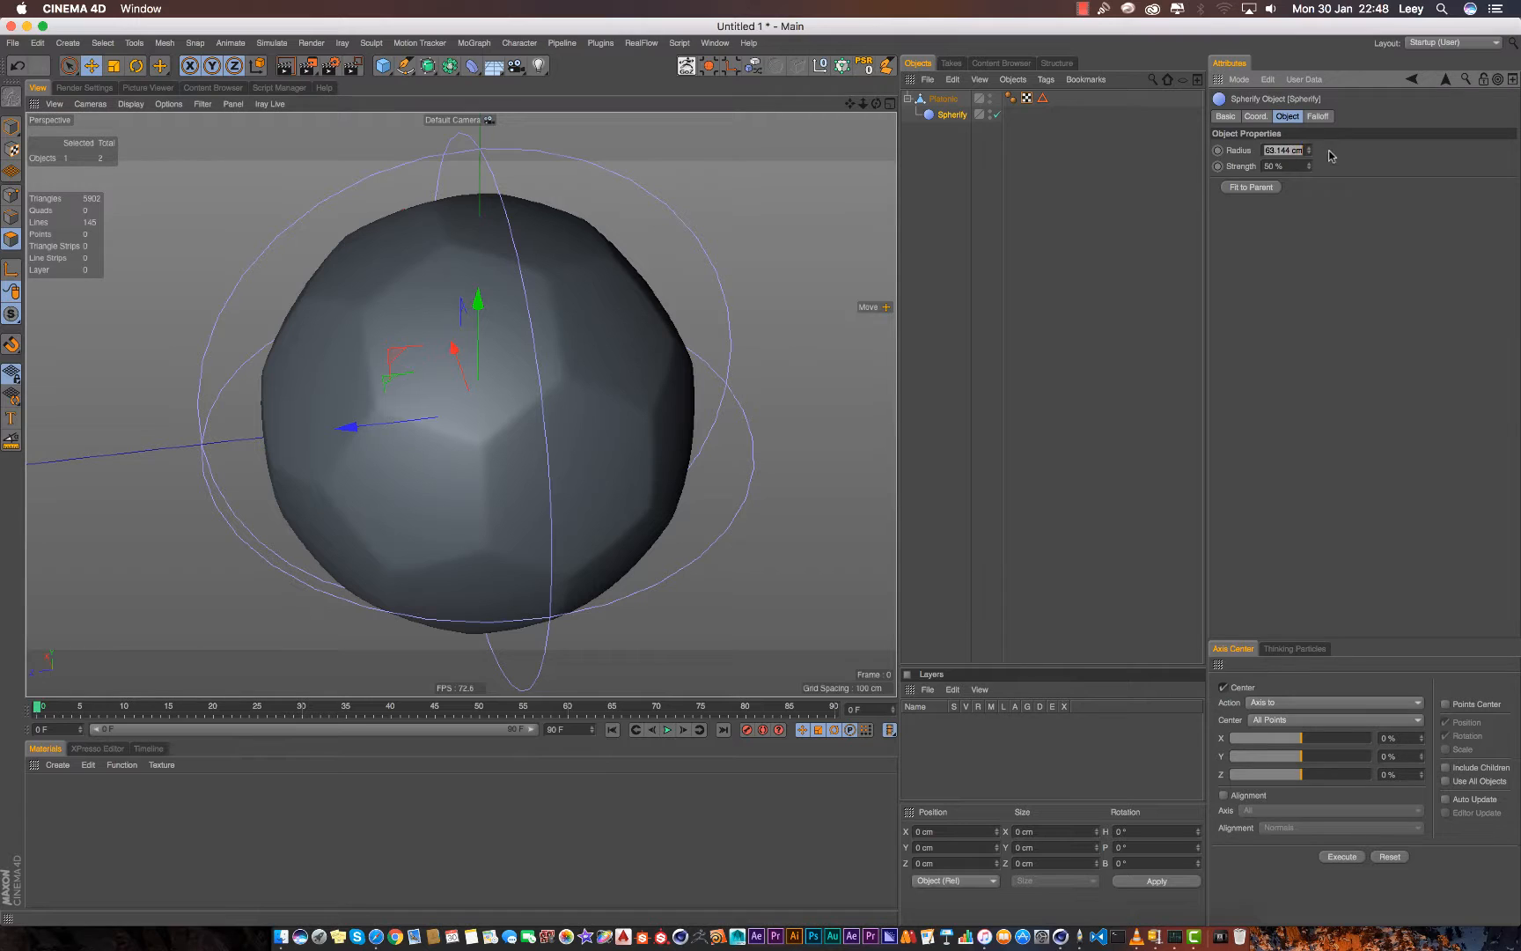
{"action": "type", "text": "100 cm"}
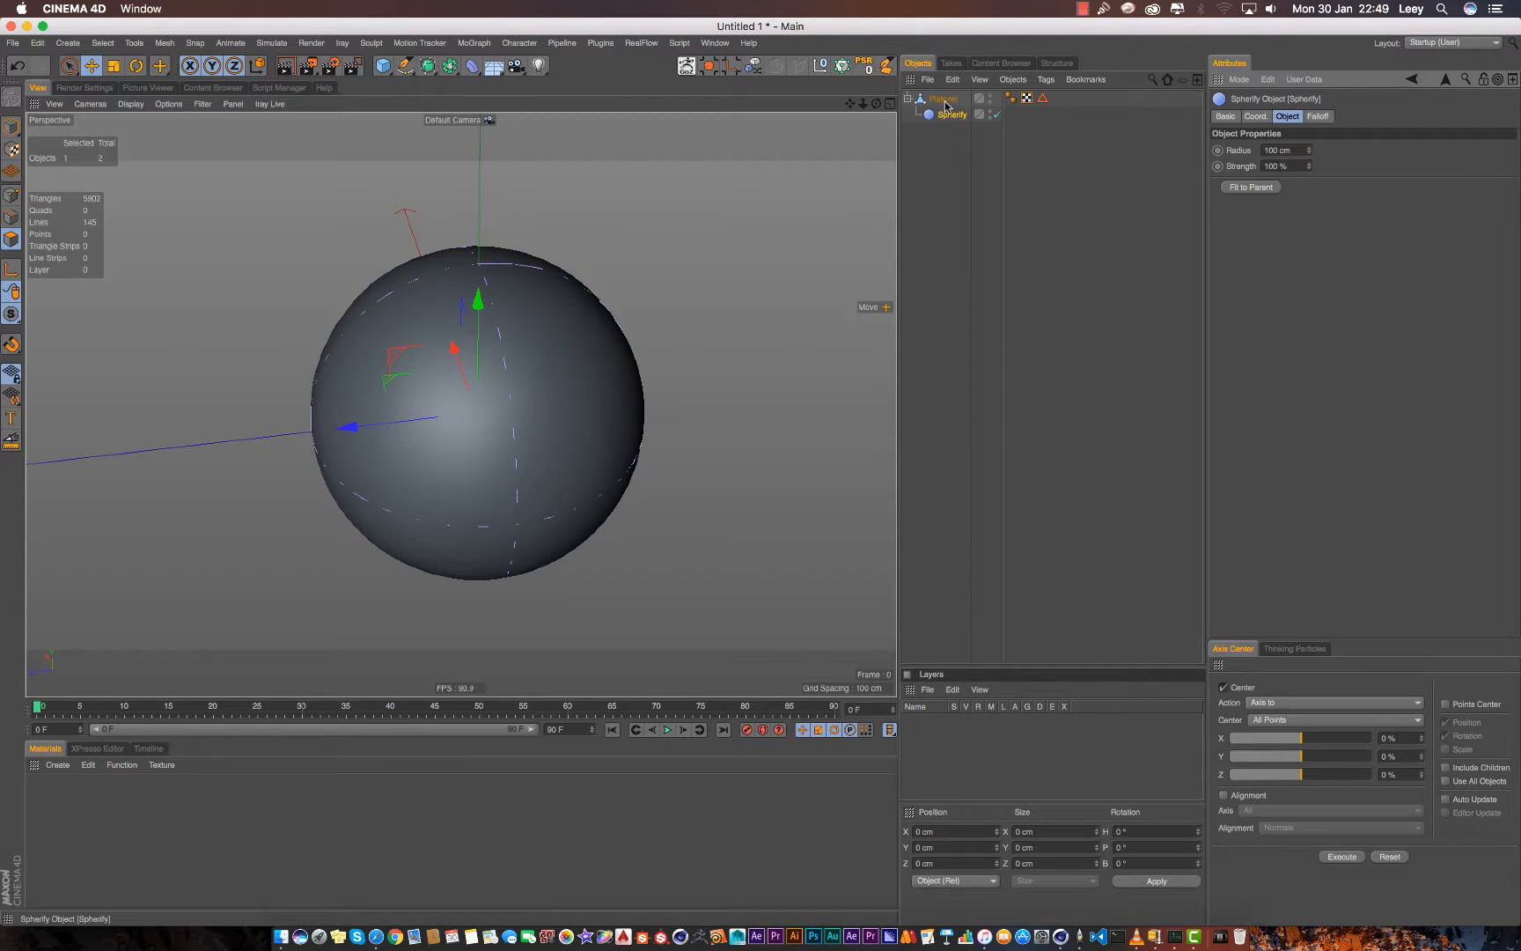
{"action": "right_click", "coordinate": [942, 98]}
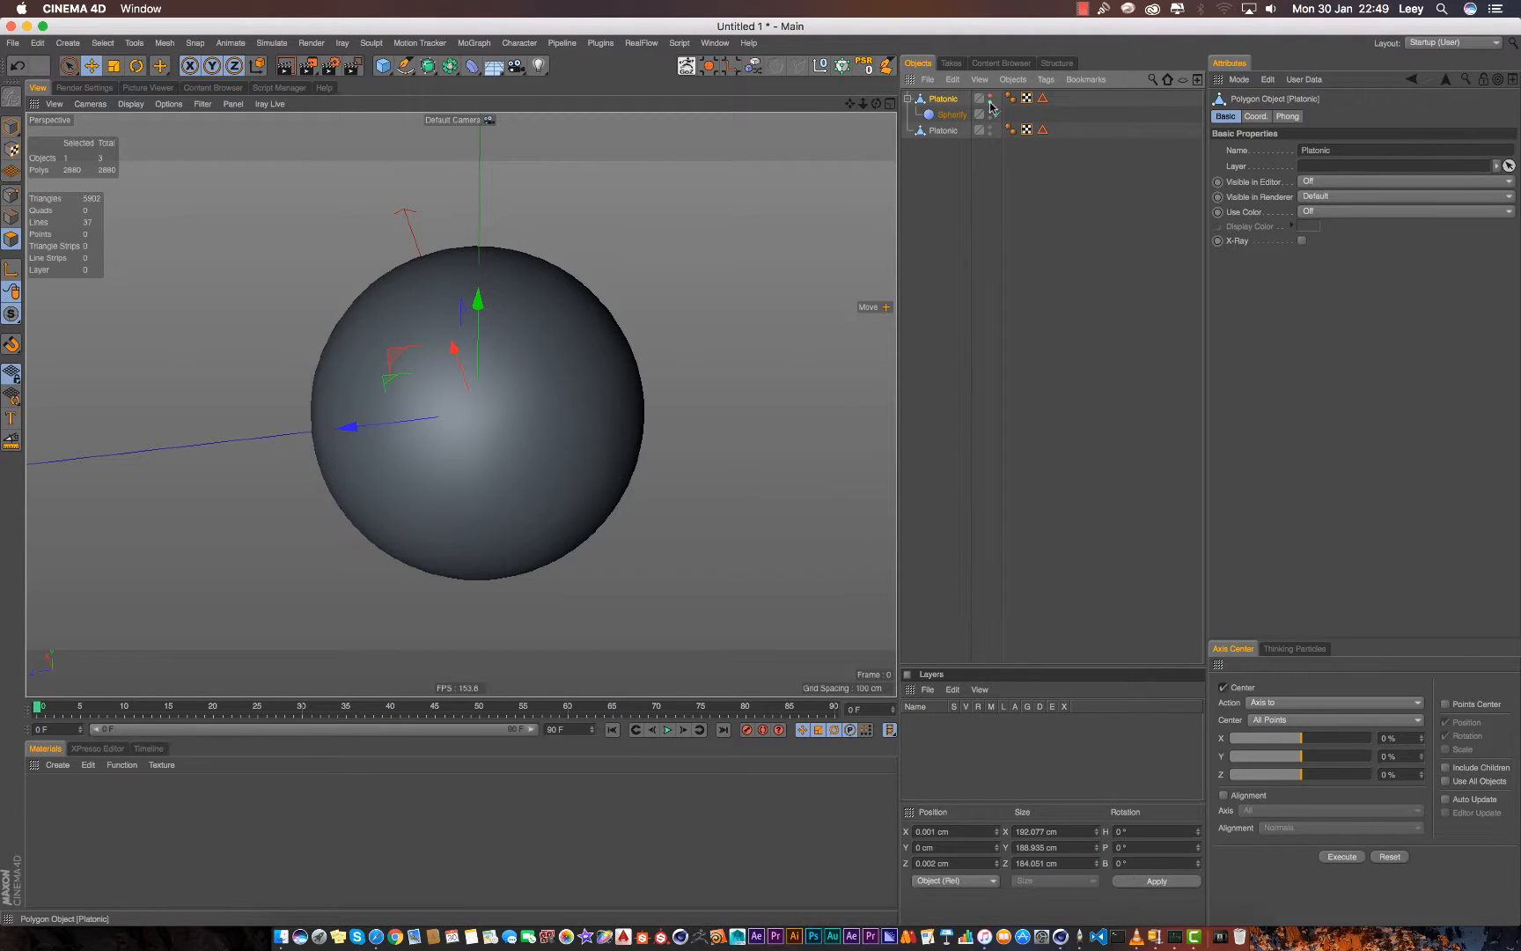
Step: Select the standalone ball copy and rename it 'football'
{"action": "left_click", "coordinate": [941, 131]}
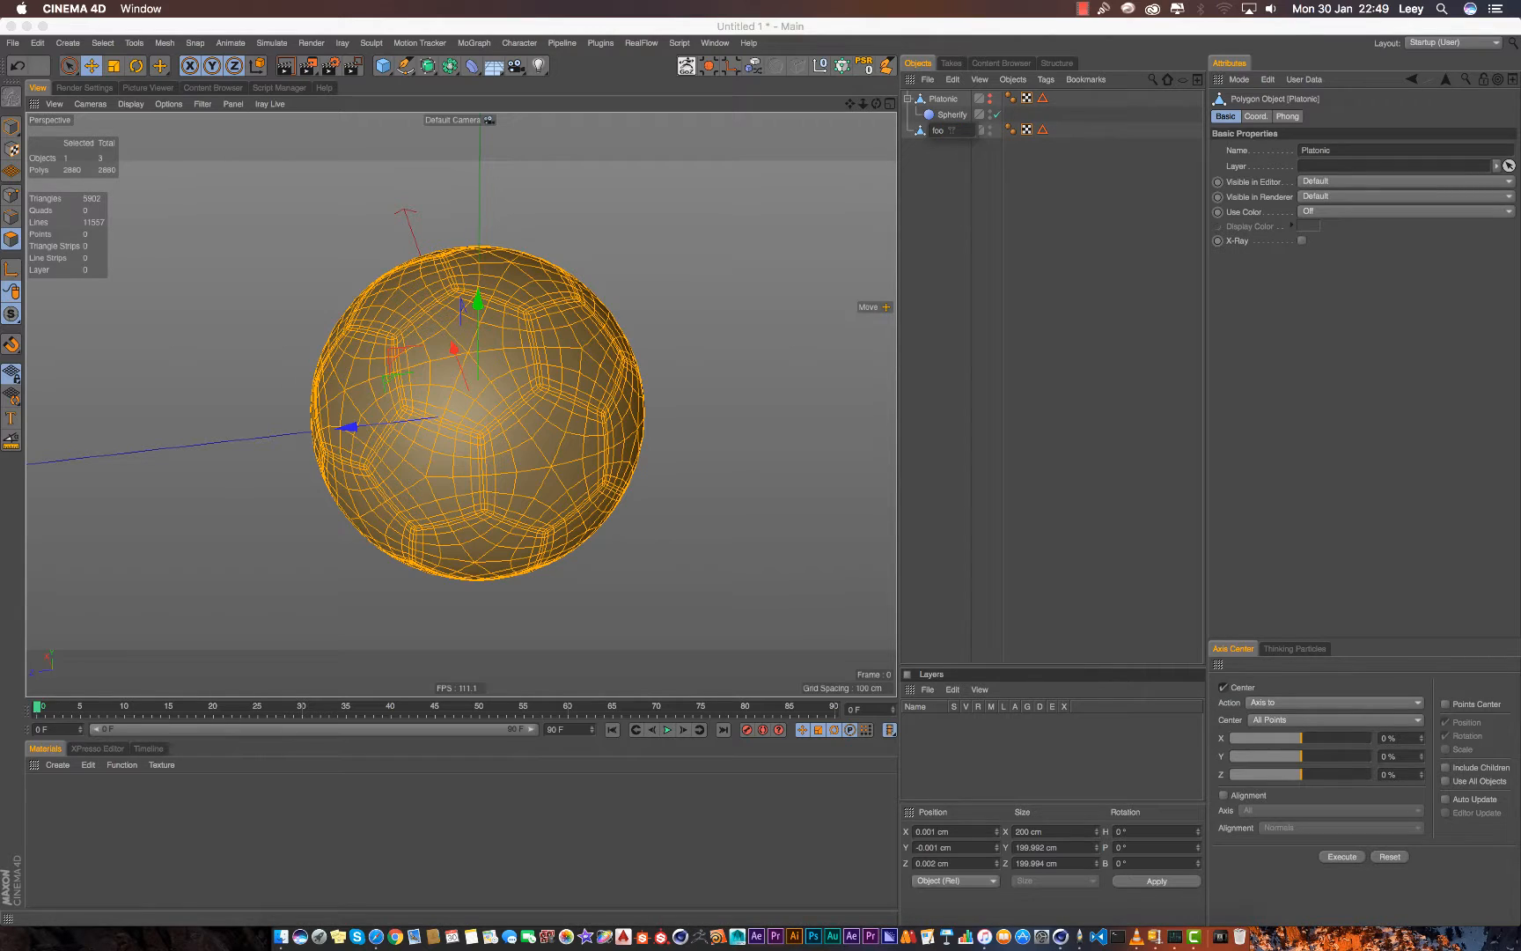
{"action": "type", "text": "football"}
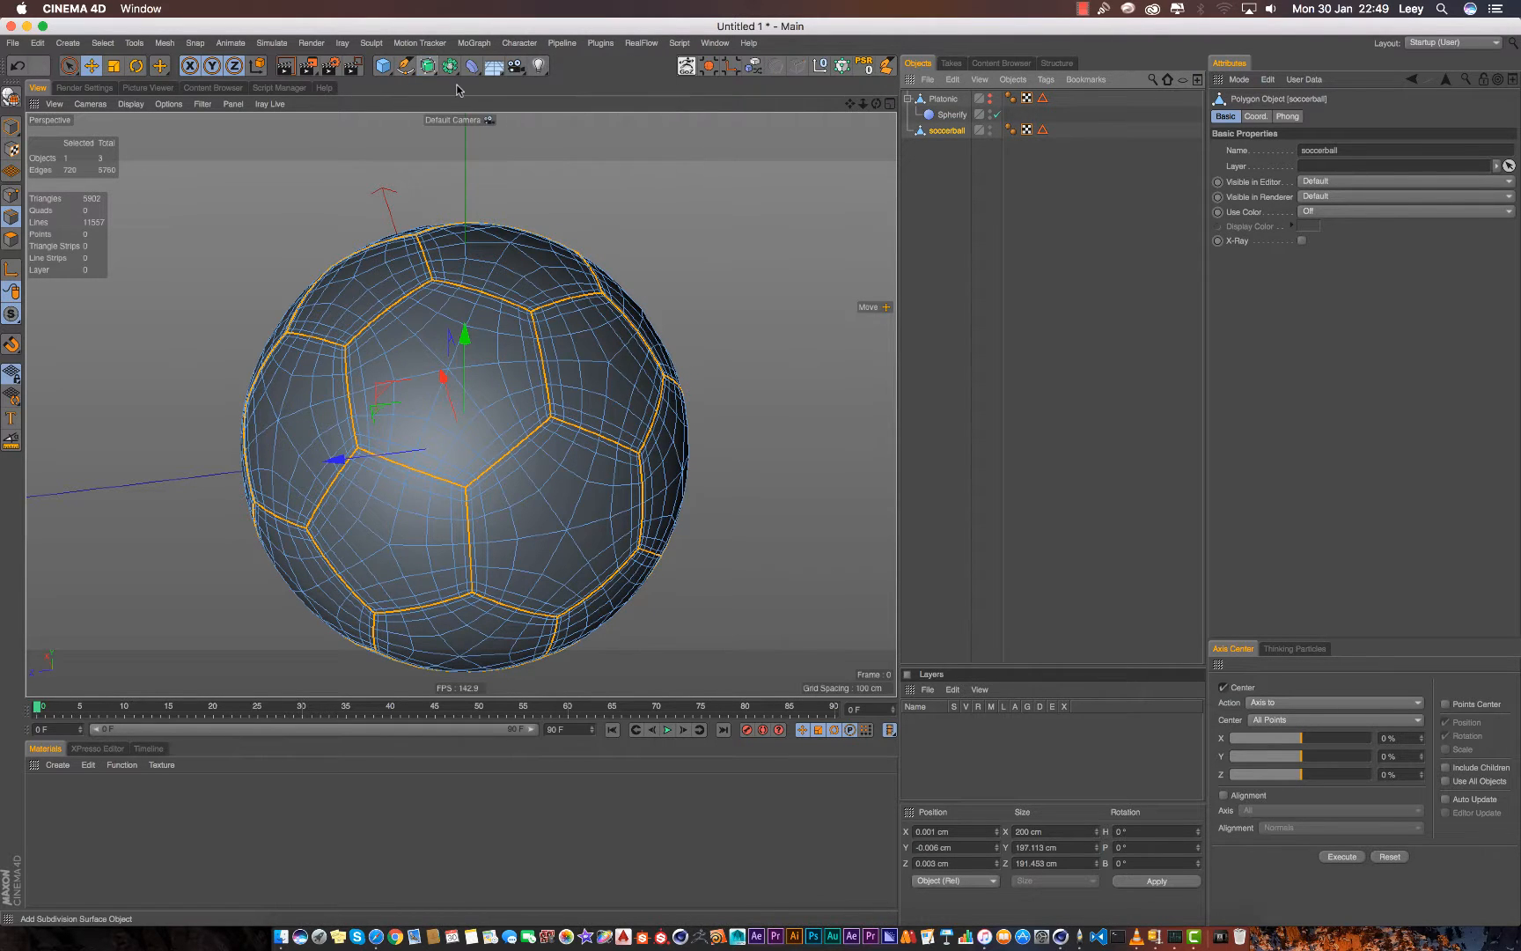
Step: Add a Subdivision Surface to smooth the ball and zoom into a panel corner
{"action": "left_click", "coordinate": [382, 66]}
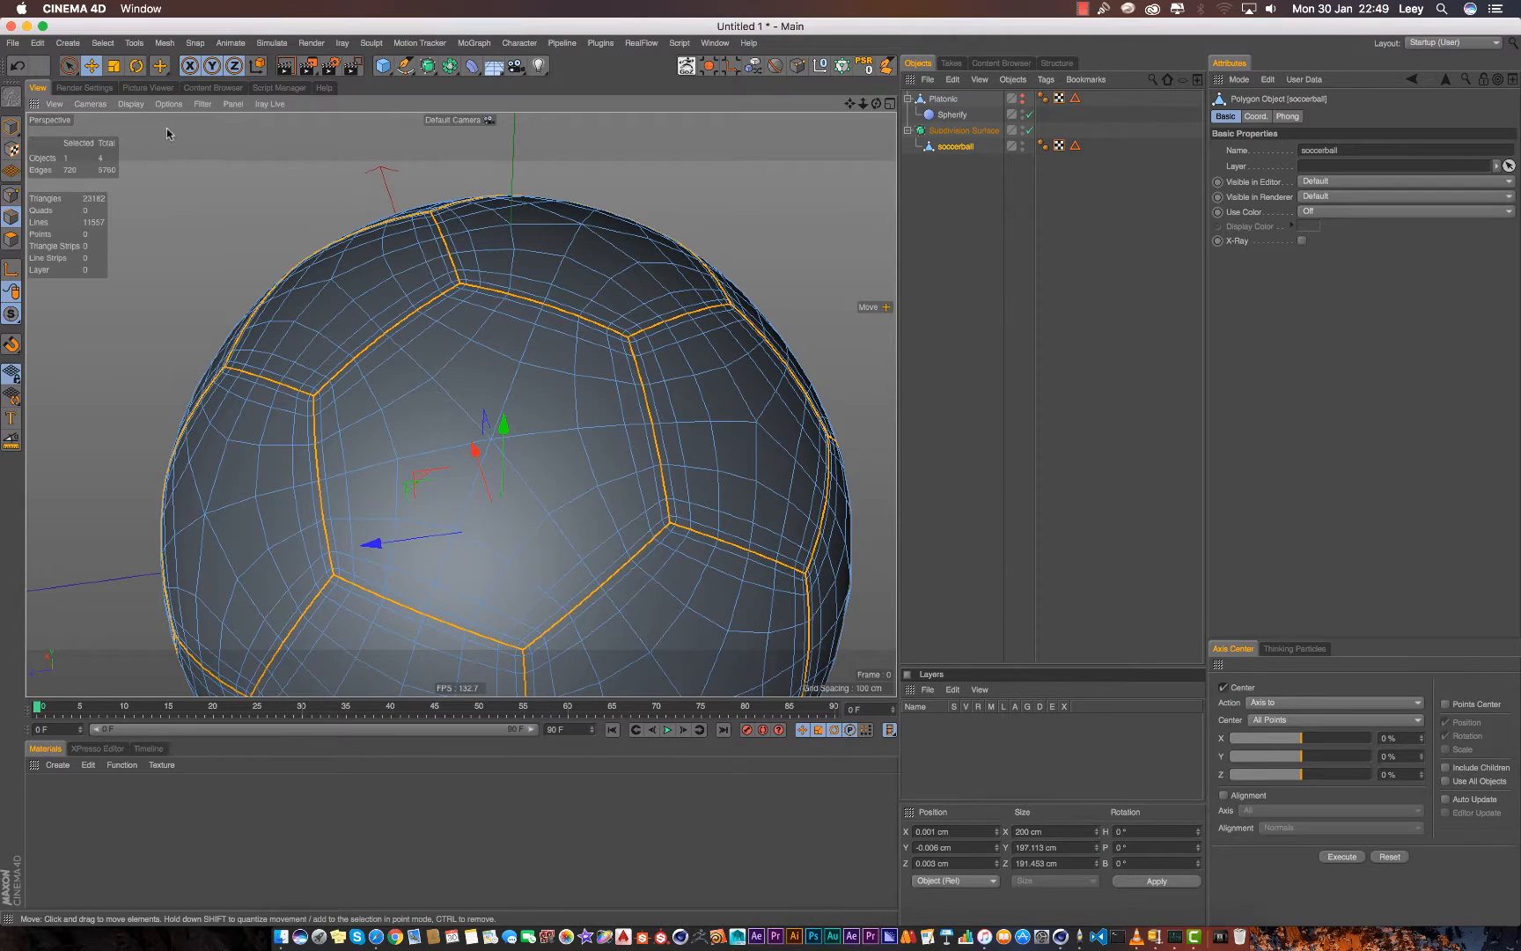
{"action": "mouse_move", "coordinate": [617, 277]}
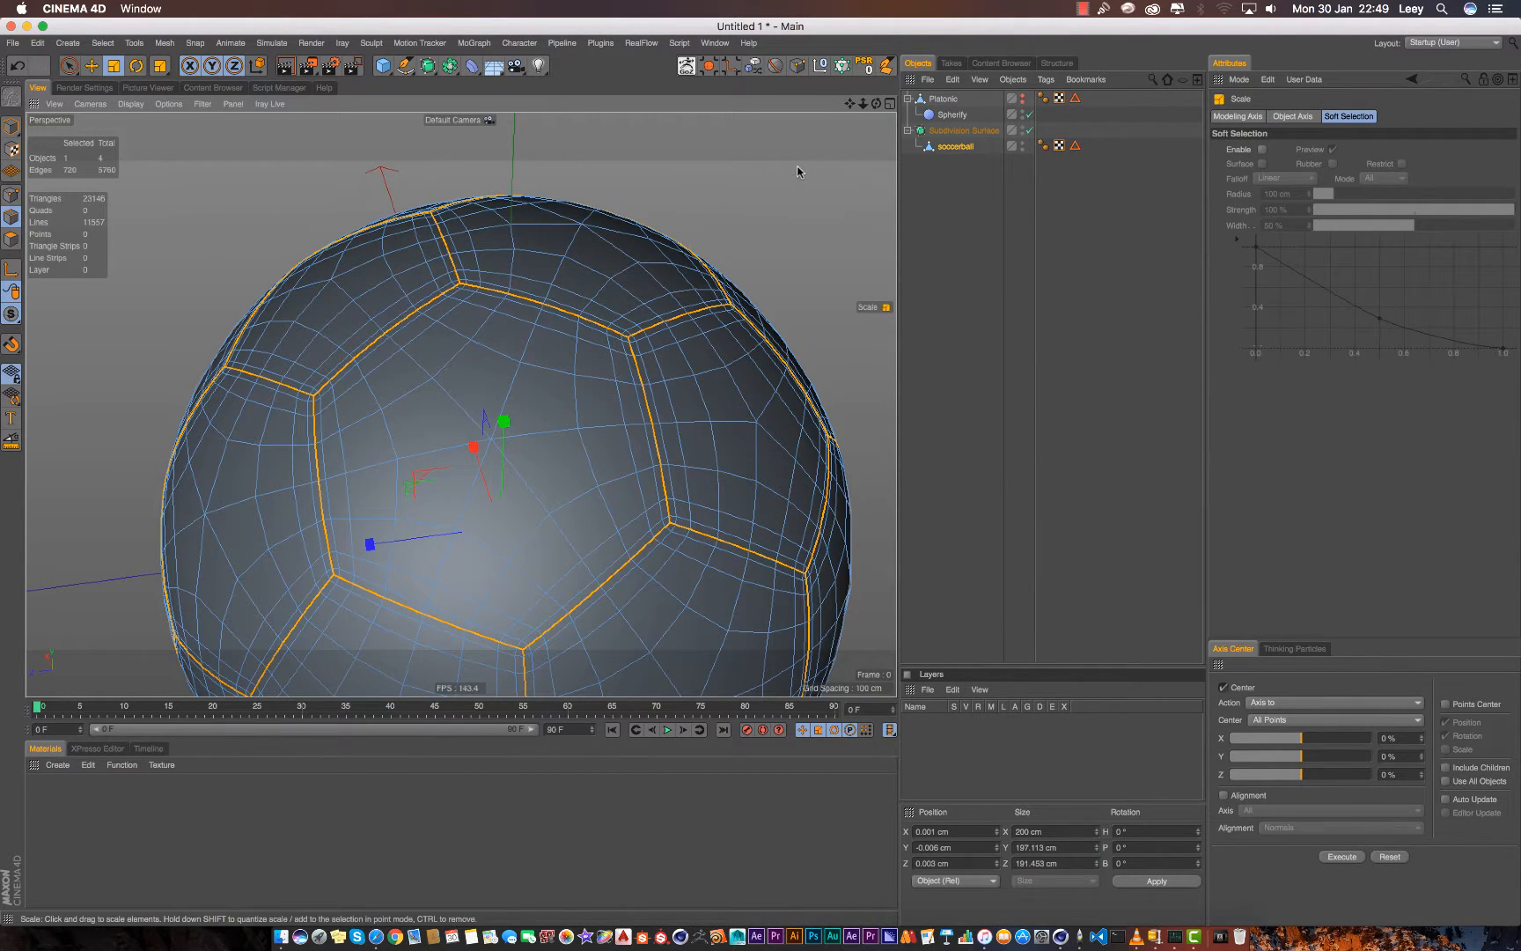
{"action": "left_click_drag", "start_coordinate": [473, 447], "coordinate": [505, 422]}
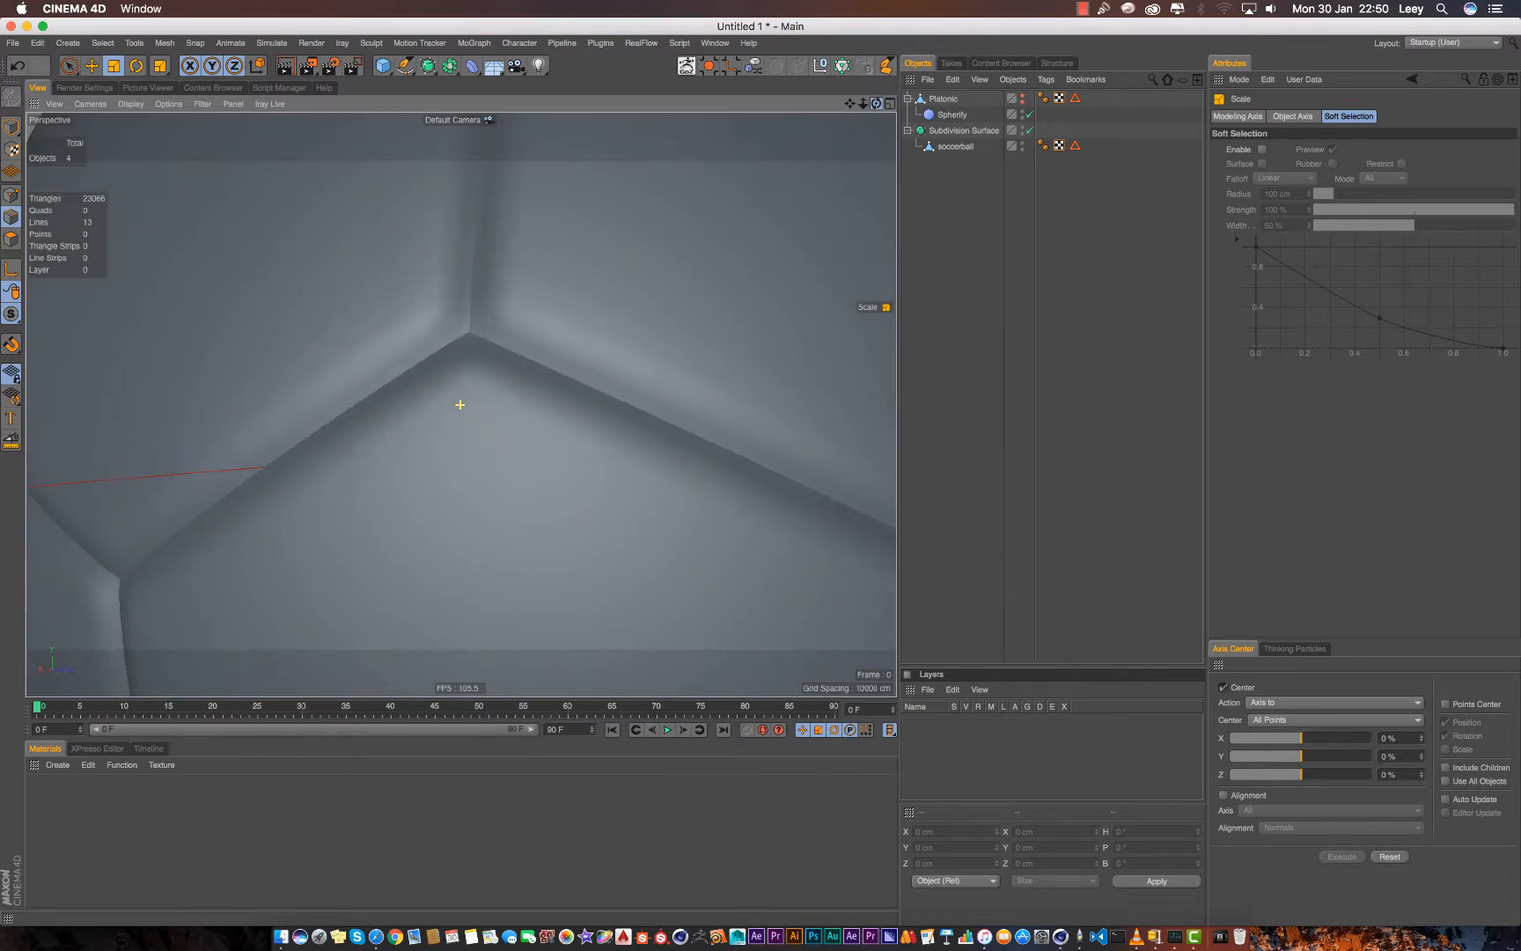
Step: Chamfer the soccerball's seam edges with a 0.78 cm Bevel offset
{"action": "left_click", "coordinate": [957, 147]}
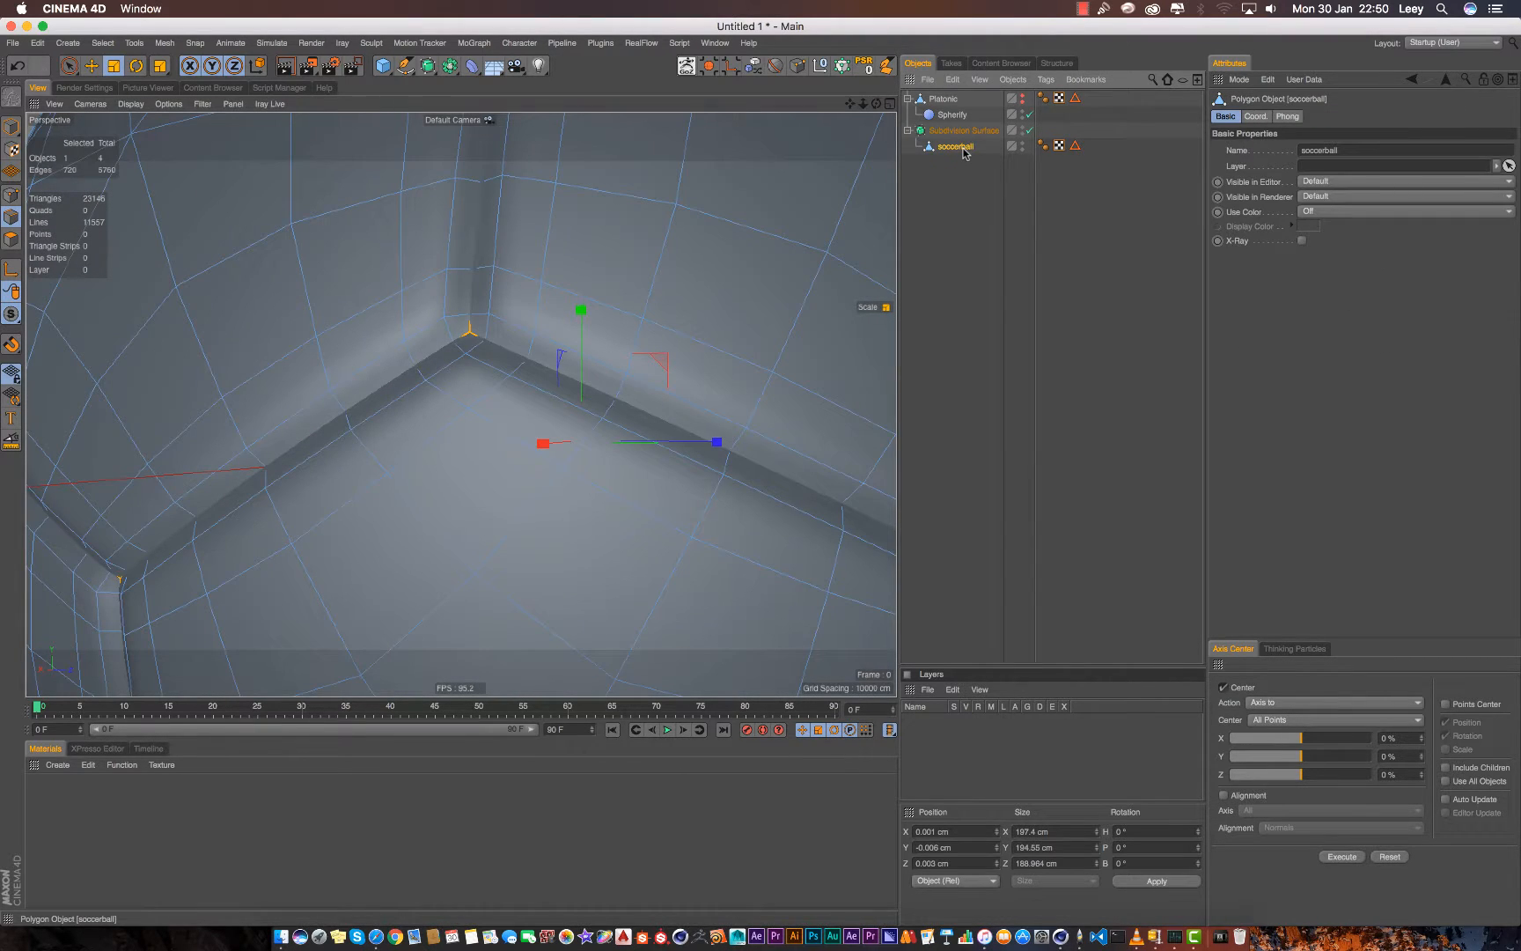
{"action": "mouse_move", "coordinate": [963, 130]}
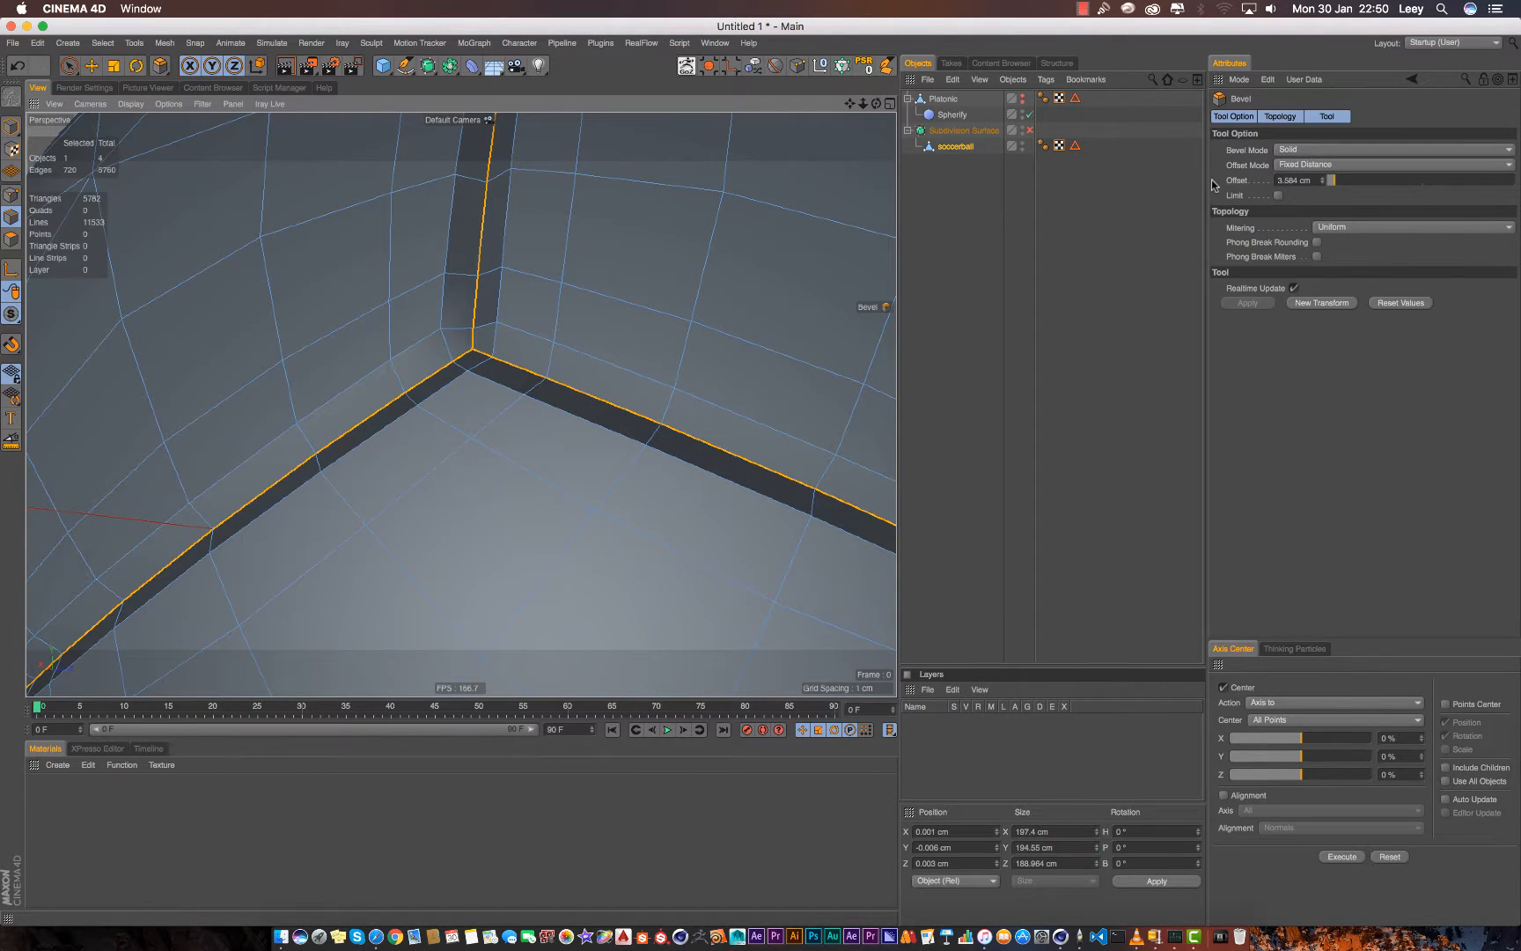
{"action": "left_click", "coordinate": [1391, 150]}
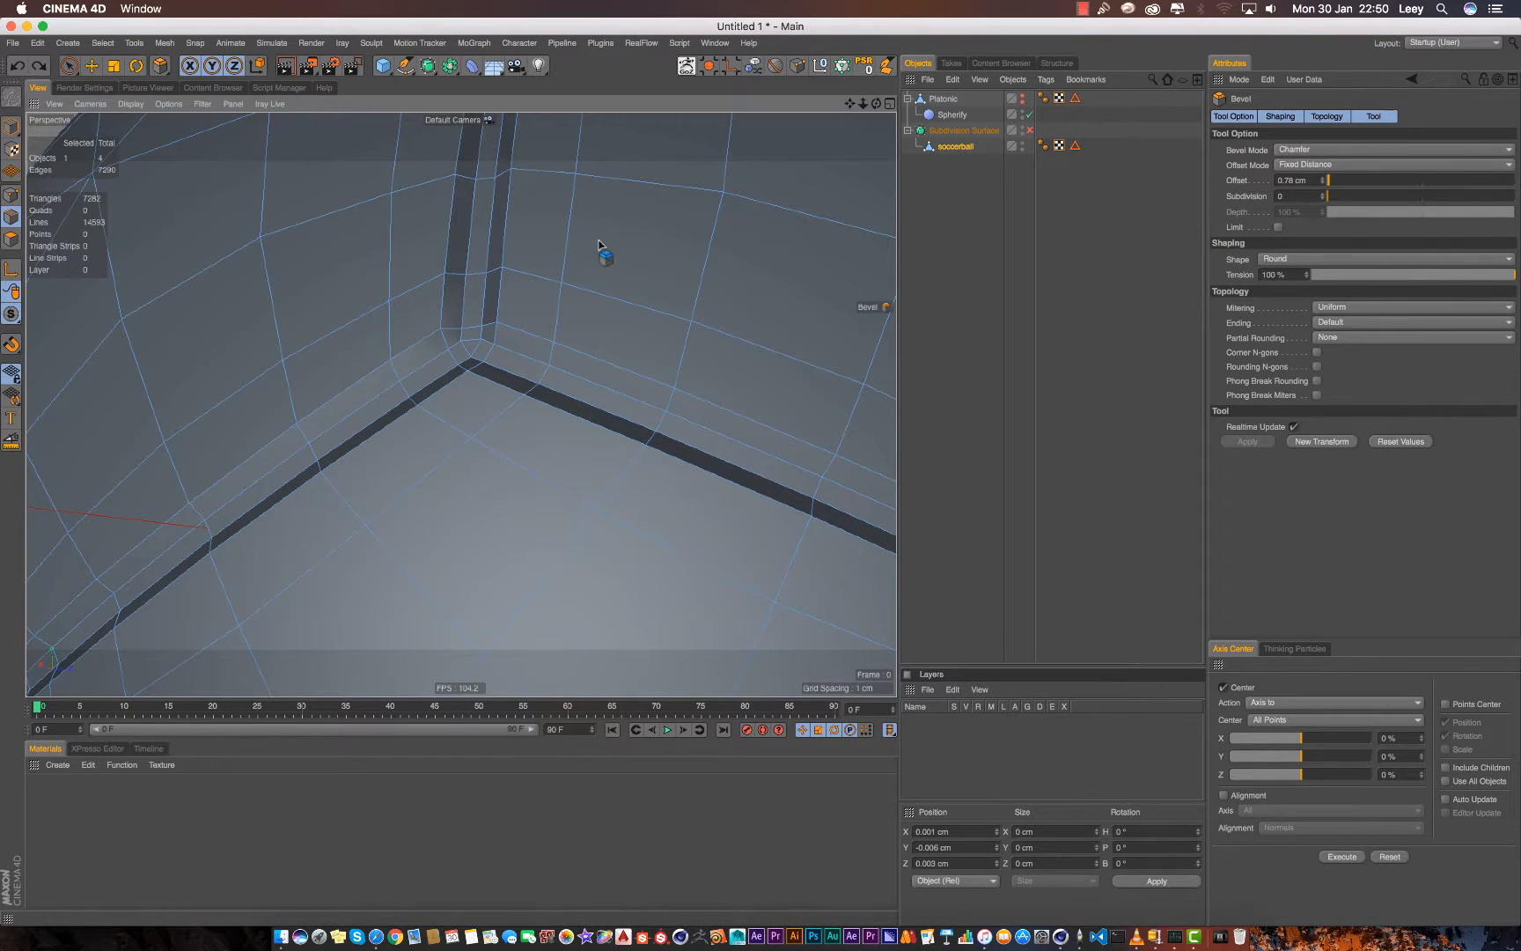
{"action": "left_click", "coordinate": [1330, 196]}
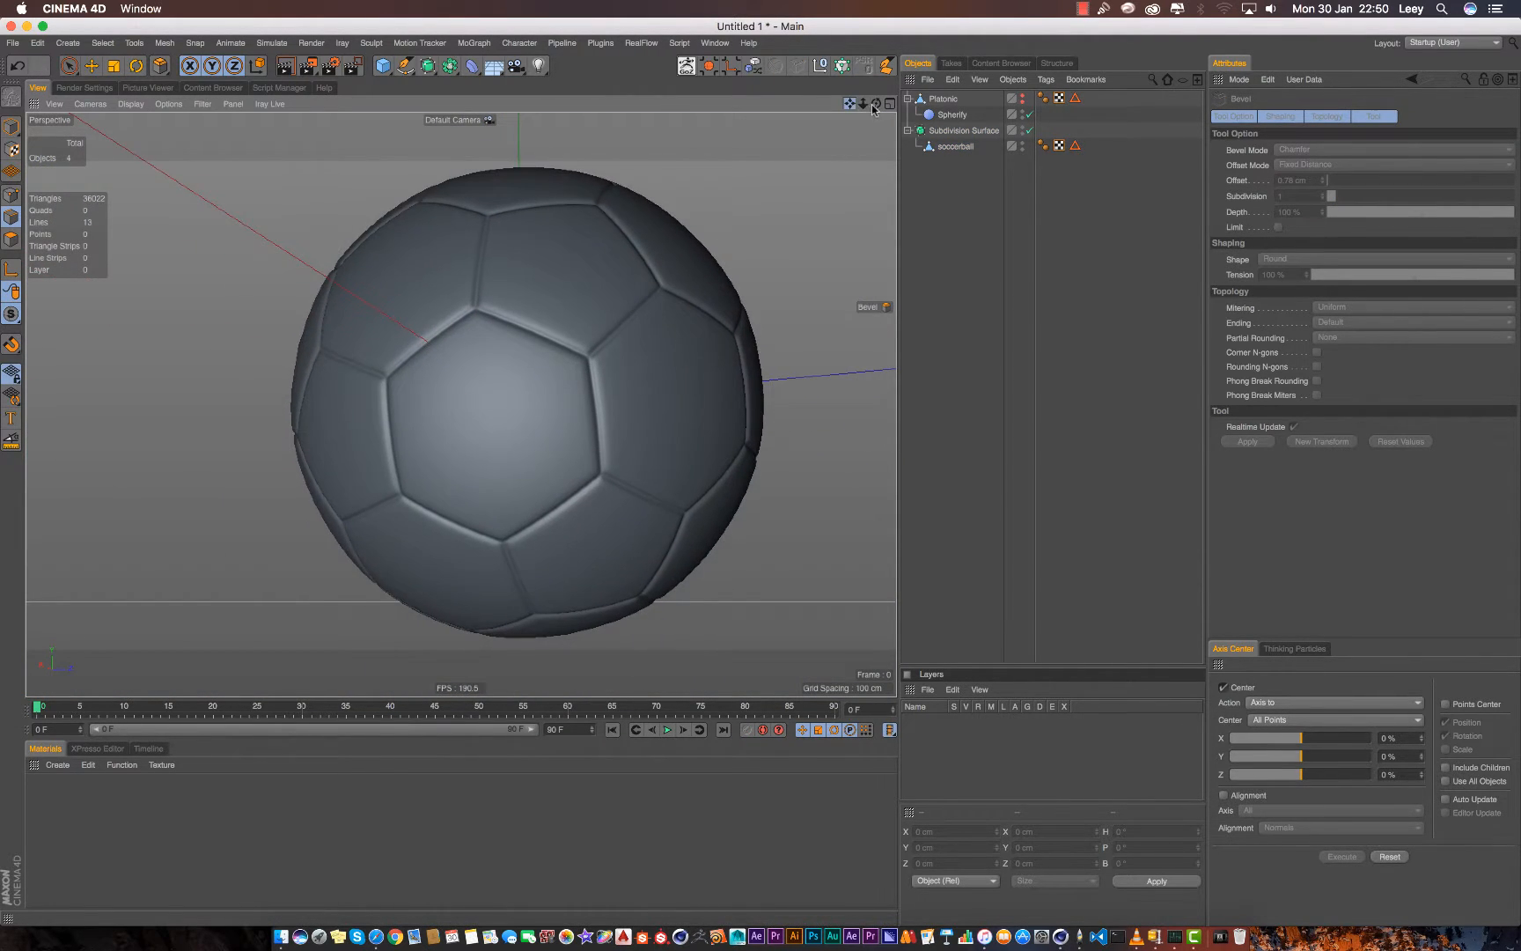
Step: Select the Subdivision Surface object and start editing its name
{"action": "left_click", "coordinate": [962, 130]}
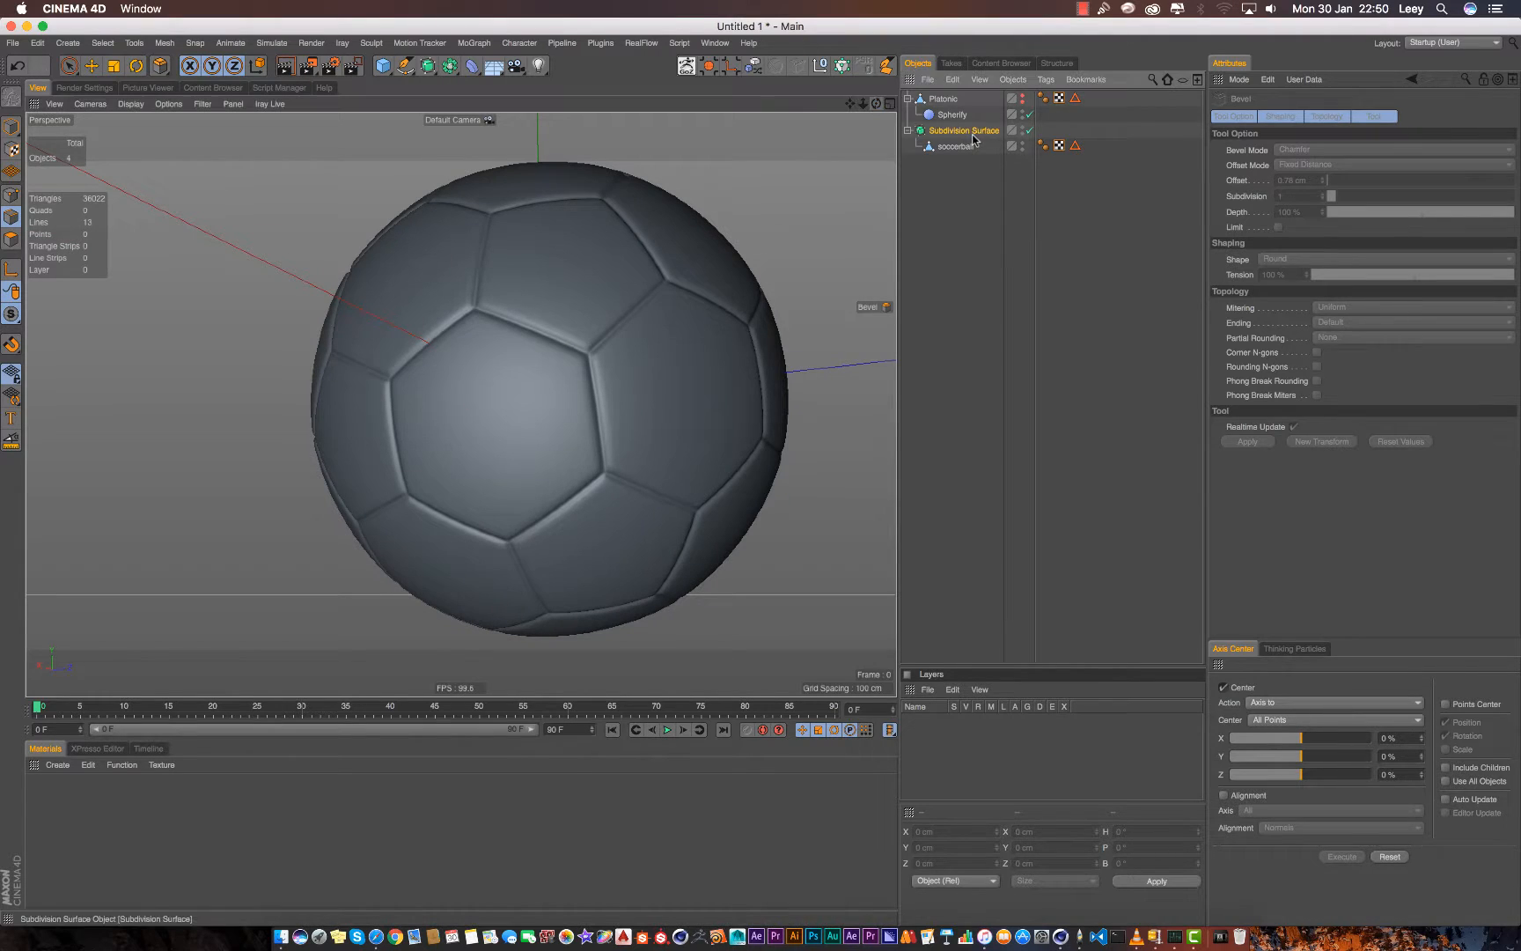
{"action": "double_click", "coordinate": [961, 130]}
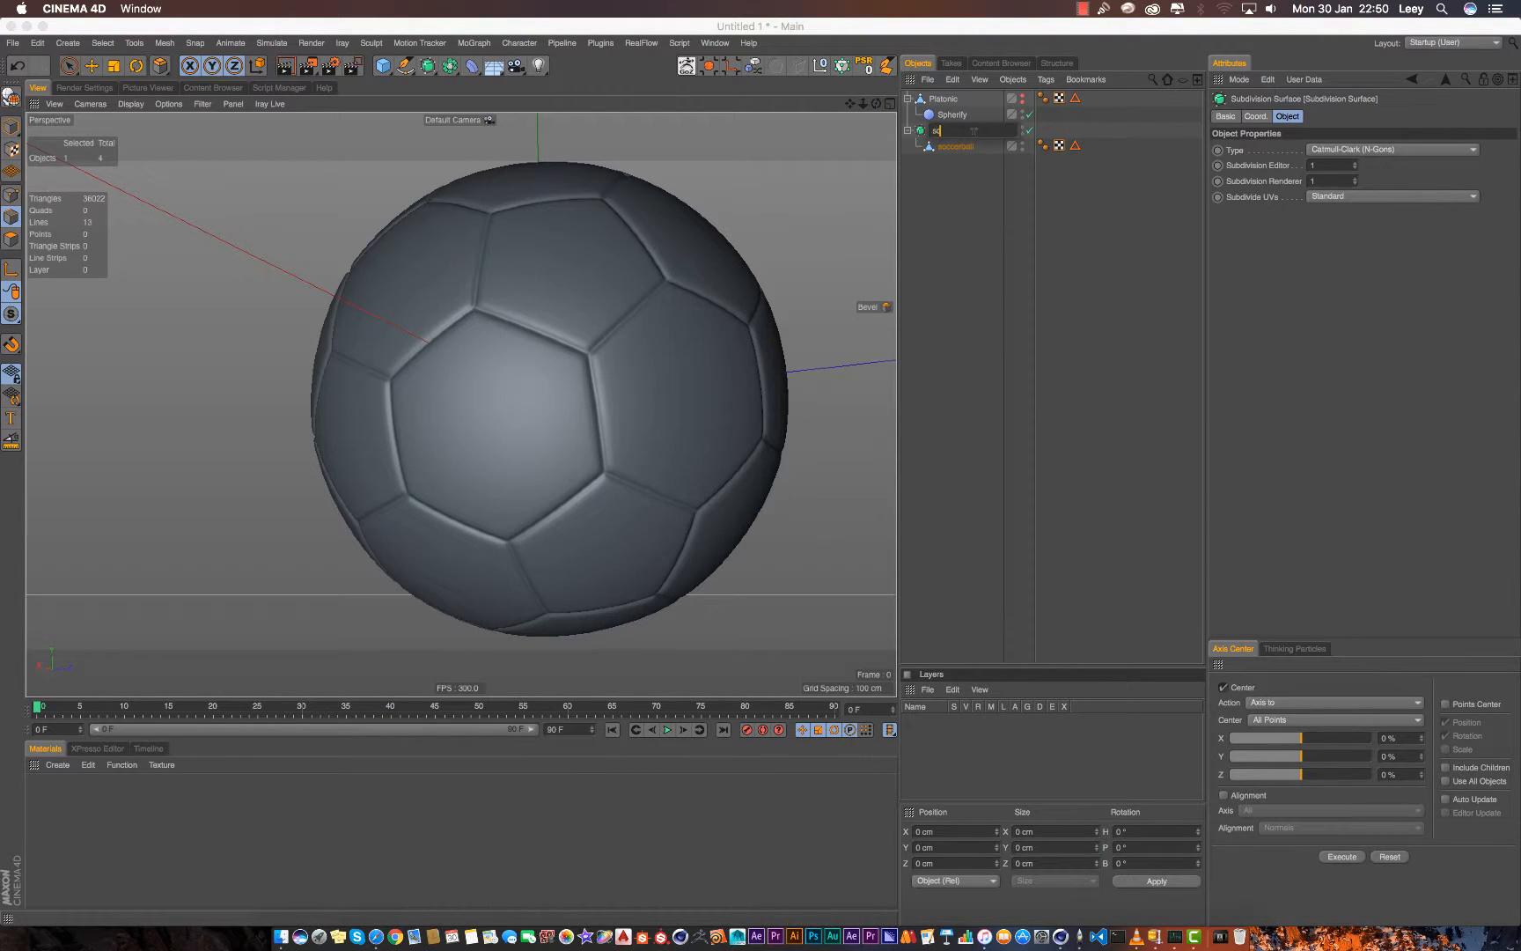